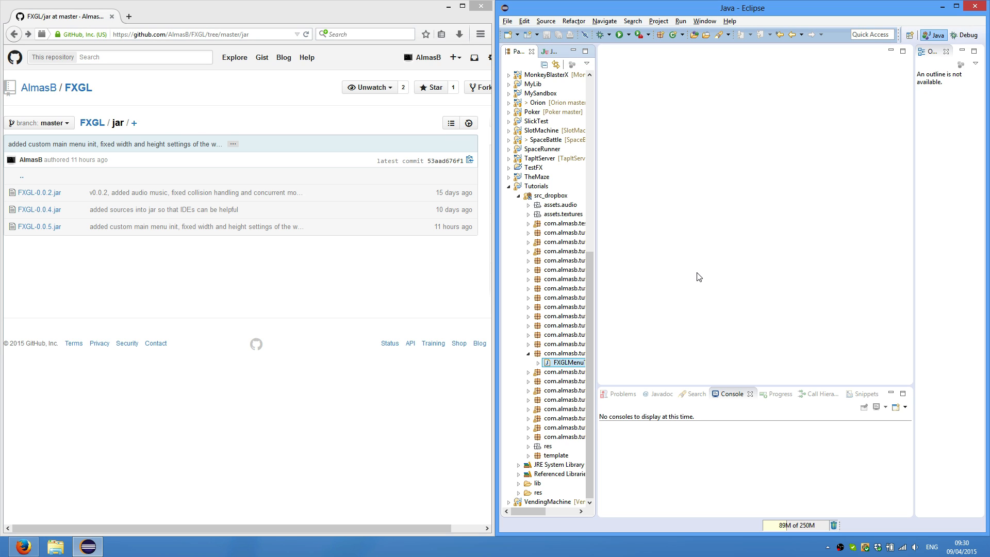
mouse_move(490, 255)
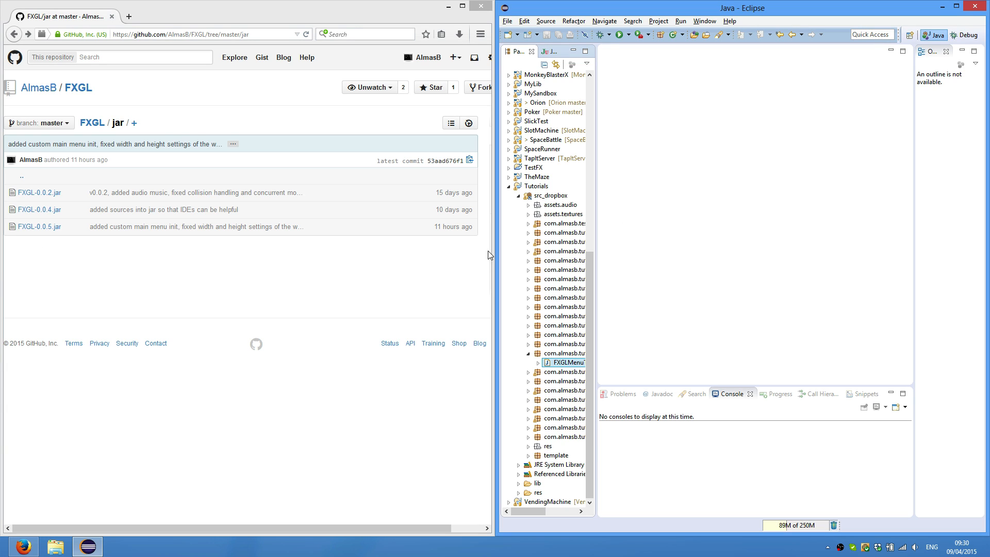
mouse_move(648, 189)
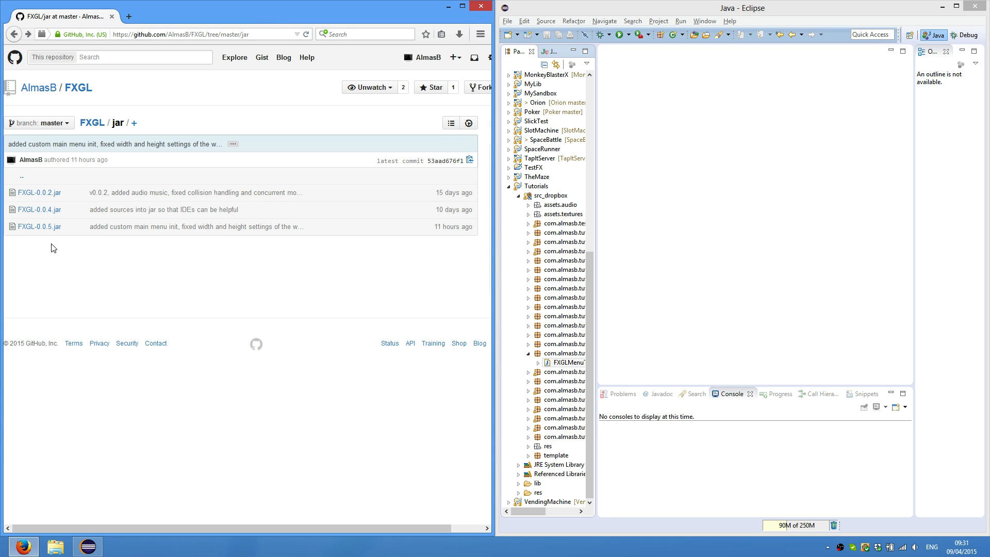
Request the raw FXGL-0.0.5.jar download from GitHub and dismiss the Opening prompt
left_click(39, 226)
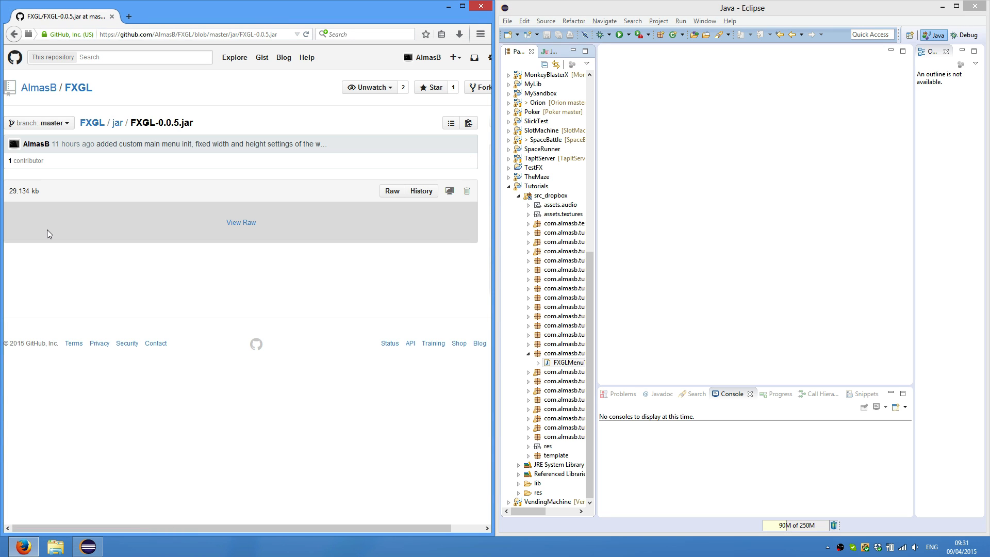
left_click(392, 191)
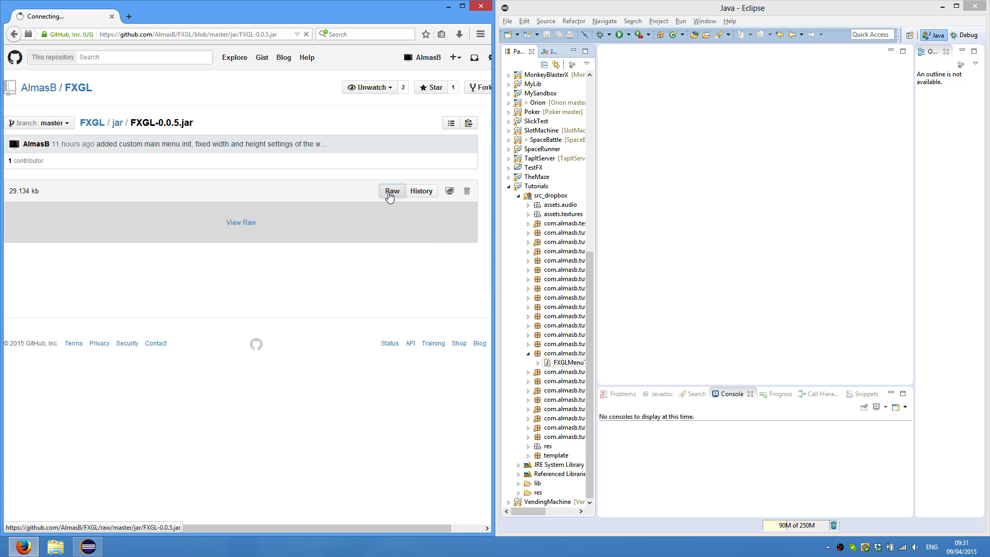
left_click(392, 190)
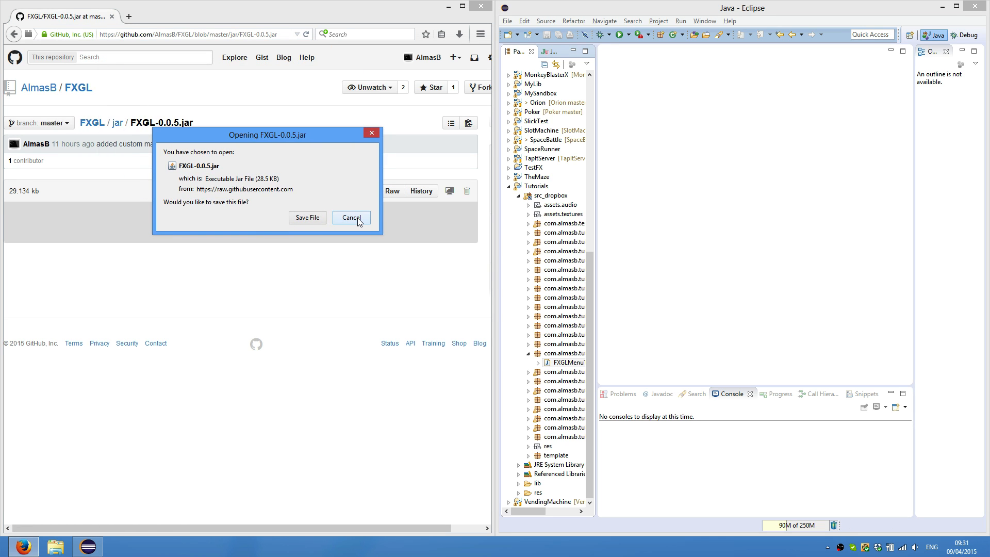
left_click(350, 217)
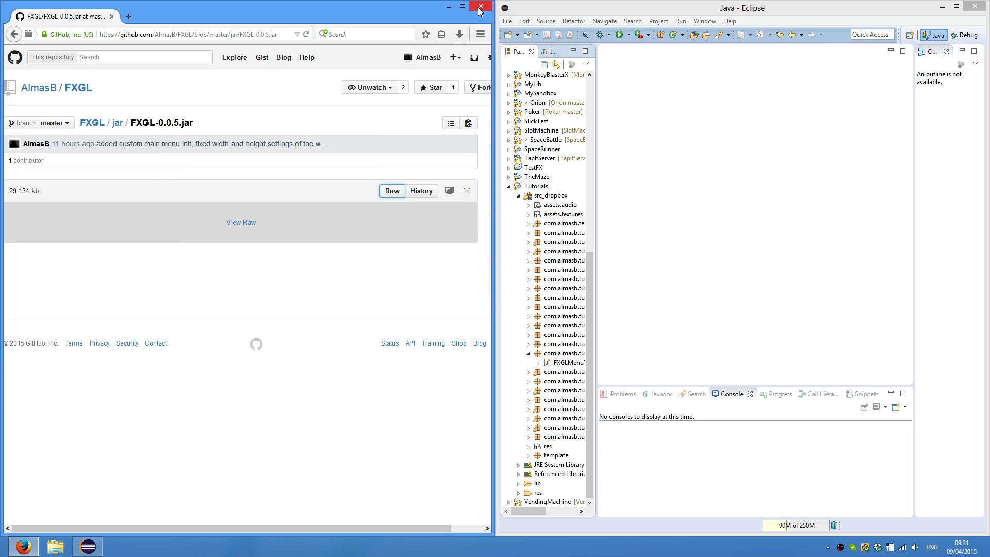
Copy FXGL-0.0.5.jar from the desktop into Tutorials/lib and maximize the Eclipse window
left_click(478, 6)
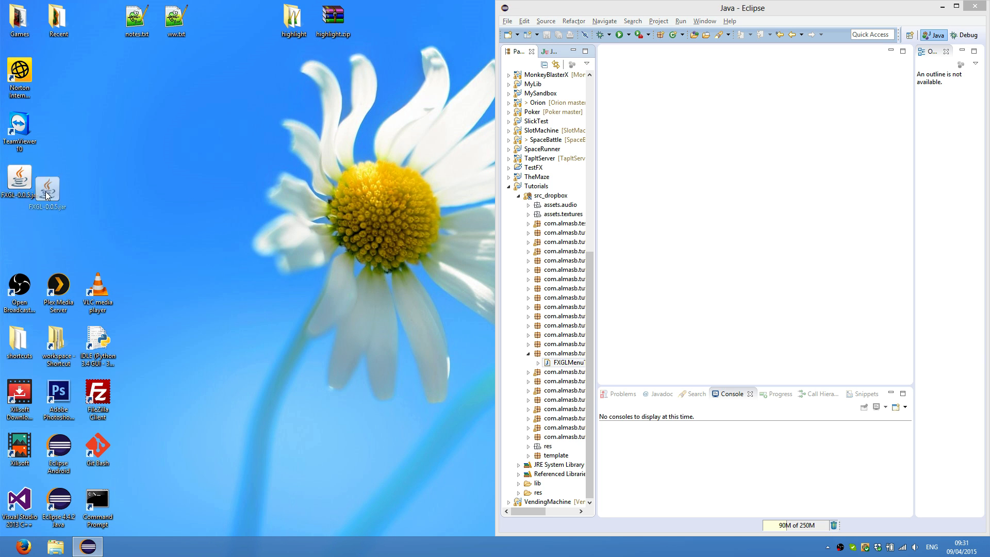
left_click_drag(47, 187, 98, 234)
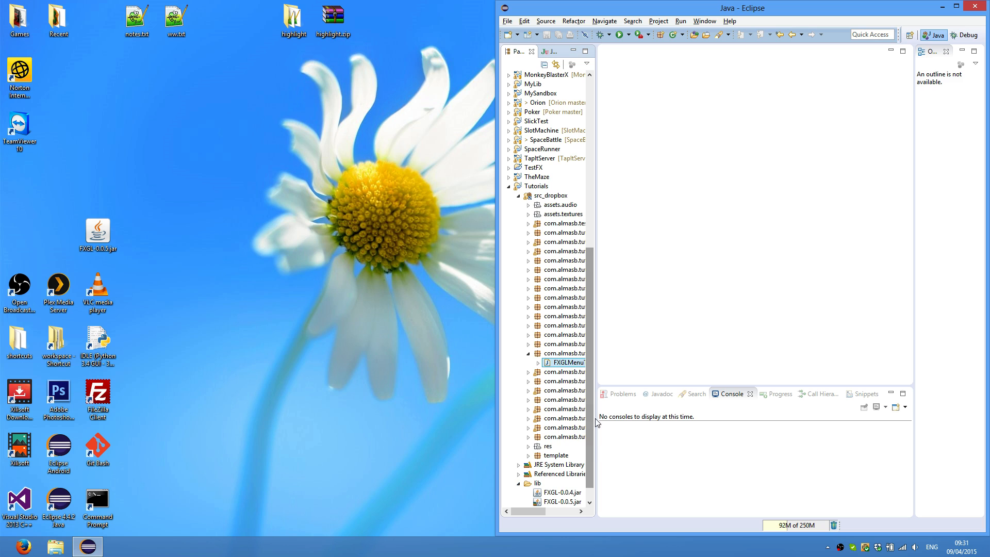
scroll("down", 3)
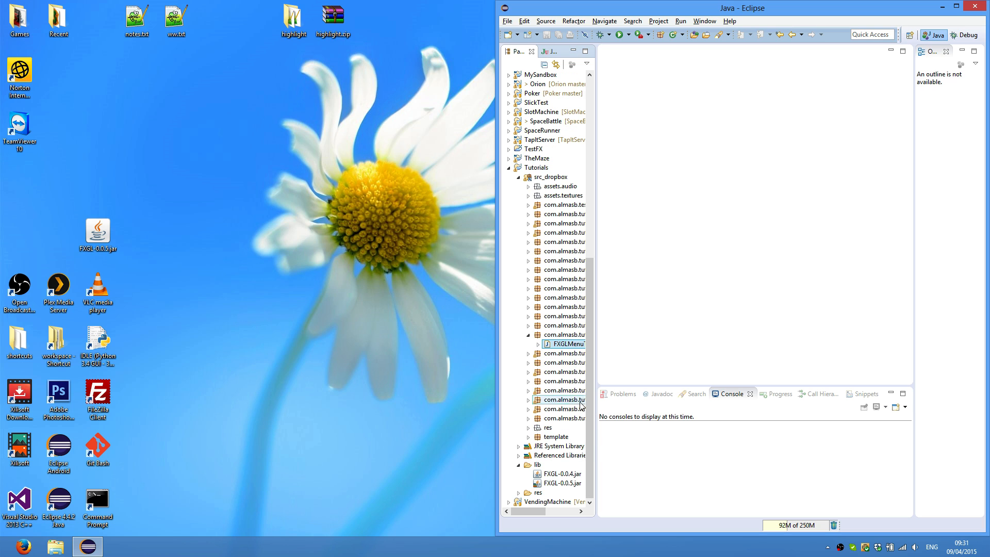
left_click(562, 474)
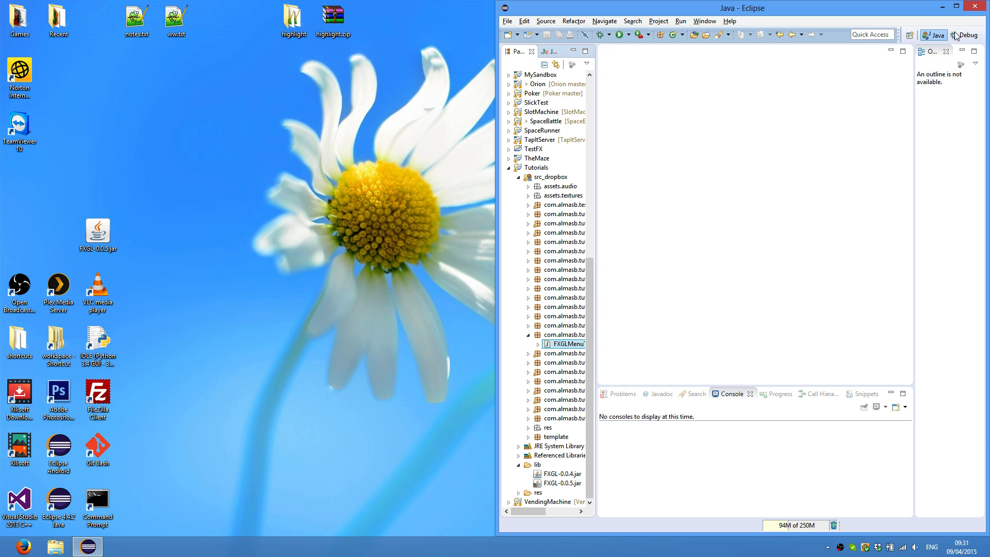
double_click(741, 8)
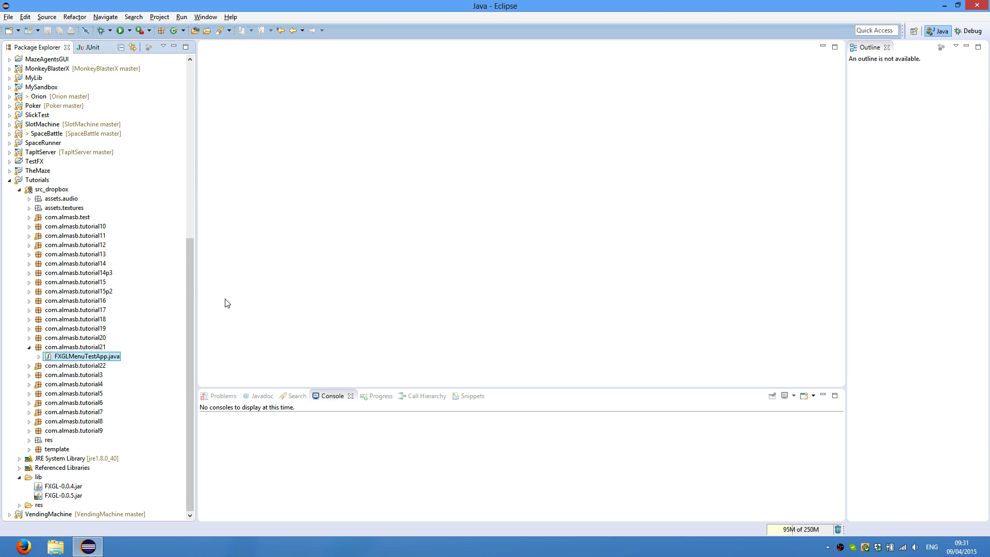
left_click(33, 179)
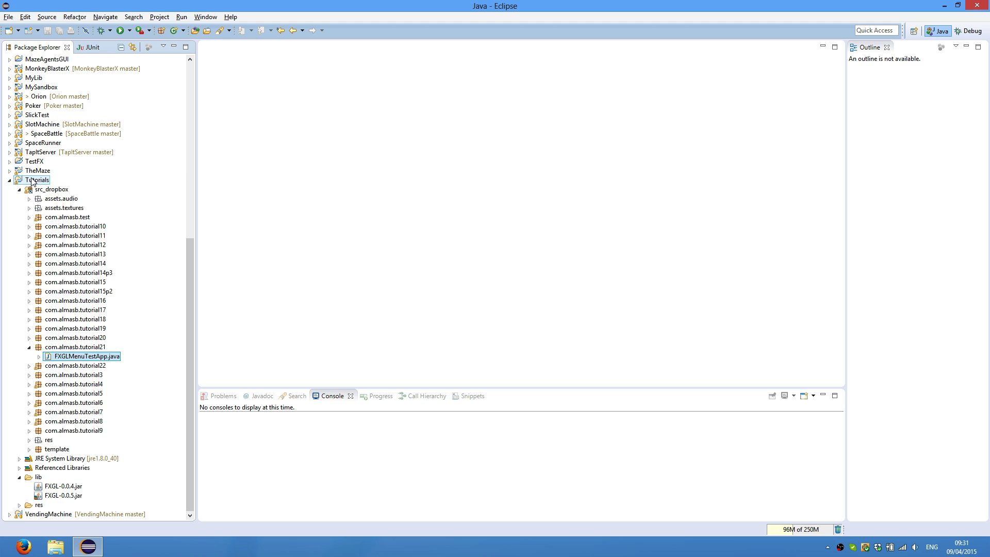
Replace the old FXGL library on the Tutorials build path with lib/FXGL-0.0.5.jar
right_click(33, 179)
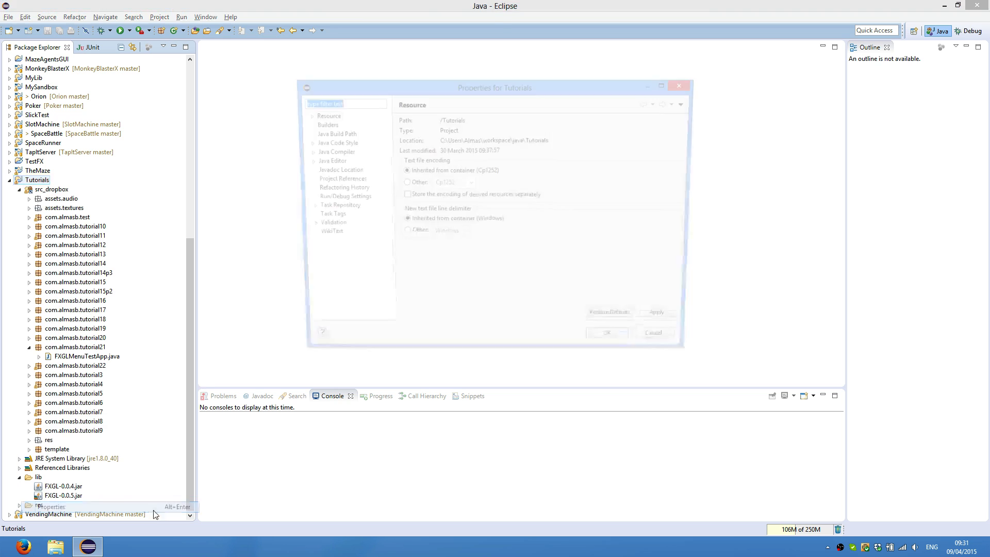
left_click(329, 133)
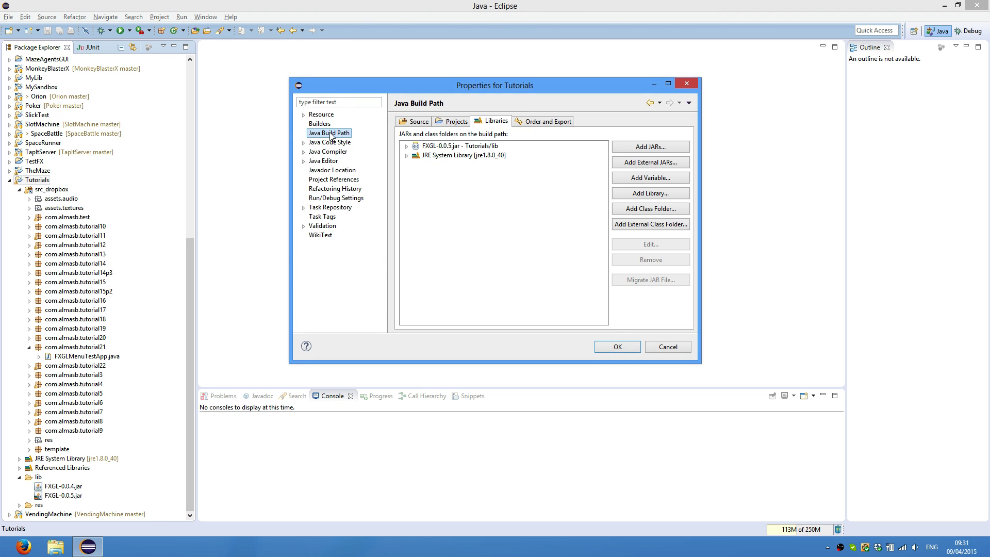
left_click(453, 146)
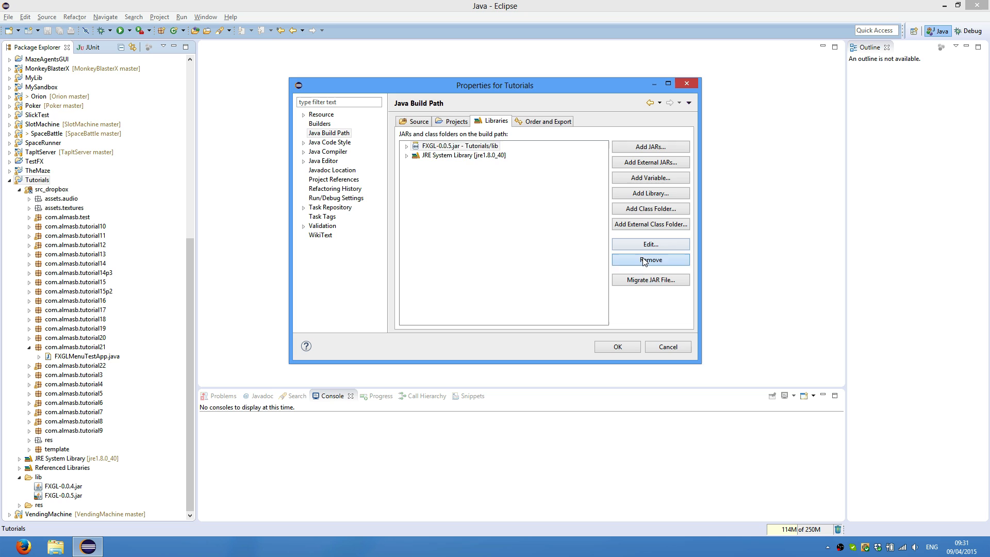
left_click(650, 146)
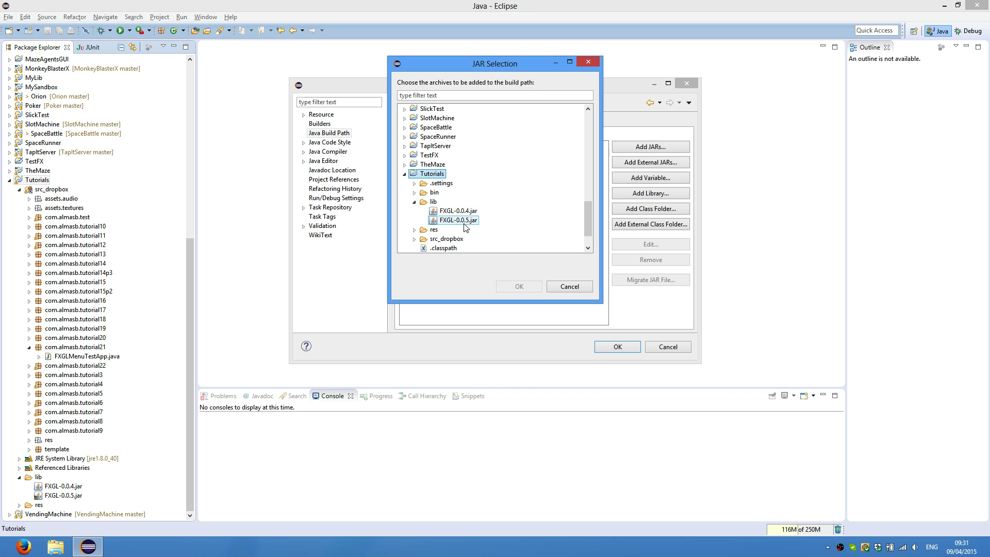
left_click(518, 287)
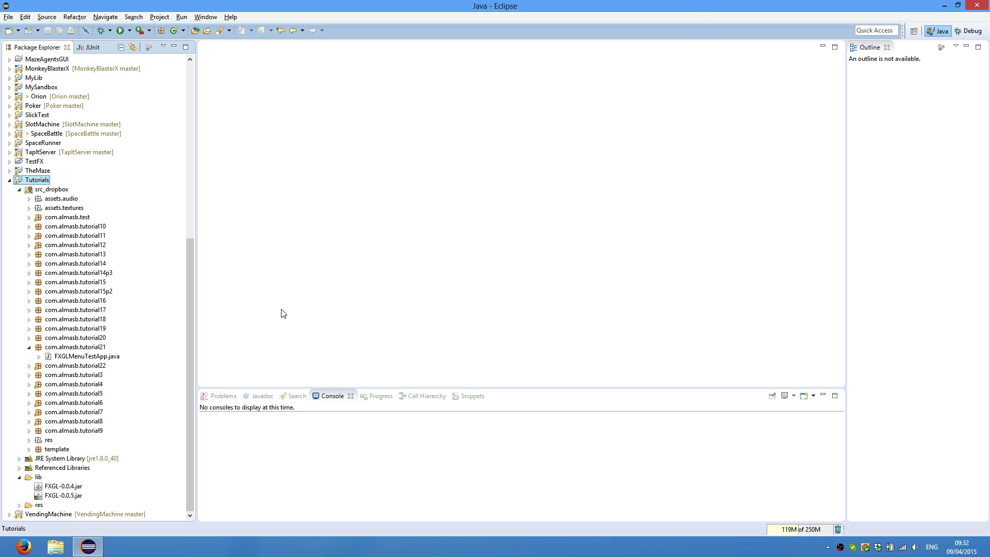
mouse_move(189, 277)
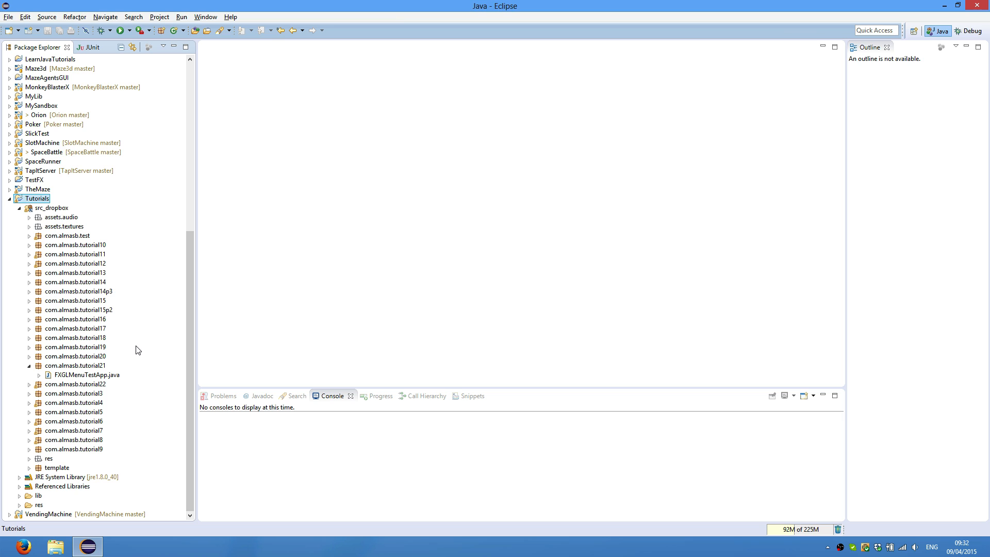
View FXGLMenuTestApp.java maximized, reviewing its imports and initMainMenu START/EXIT code
left_click(85, 376)
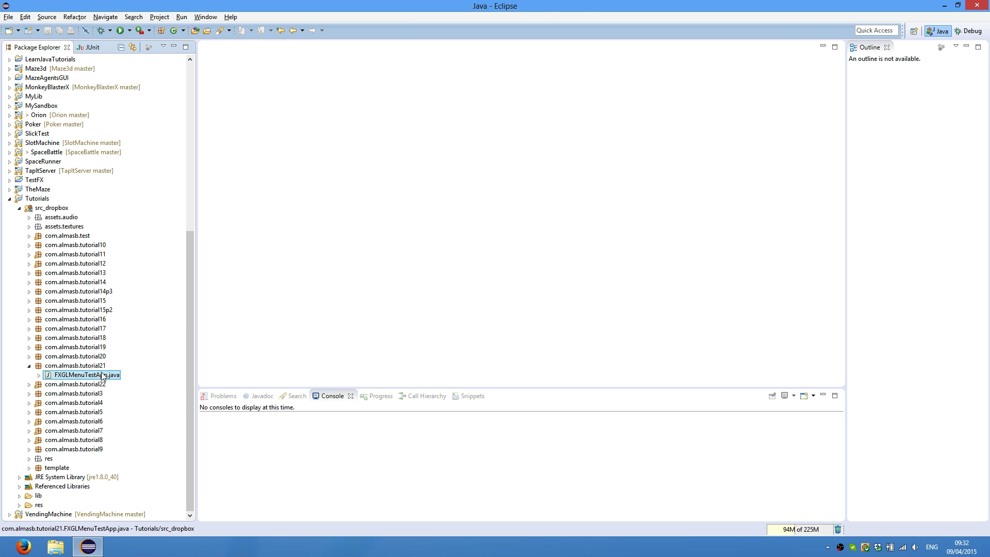
double_click(78, 375)
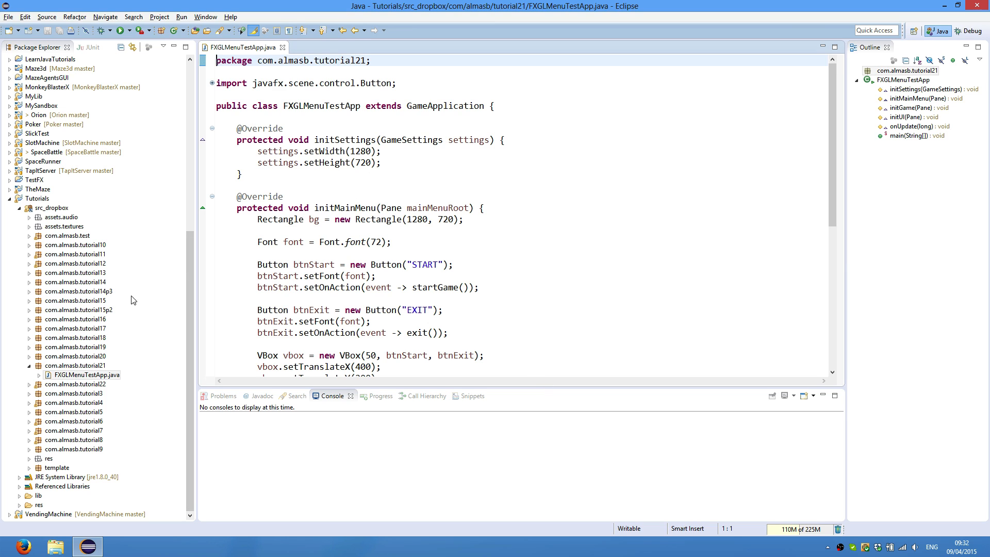
left_click(75, 365)
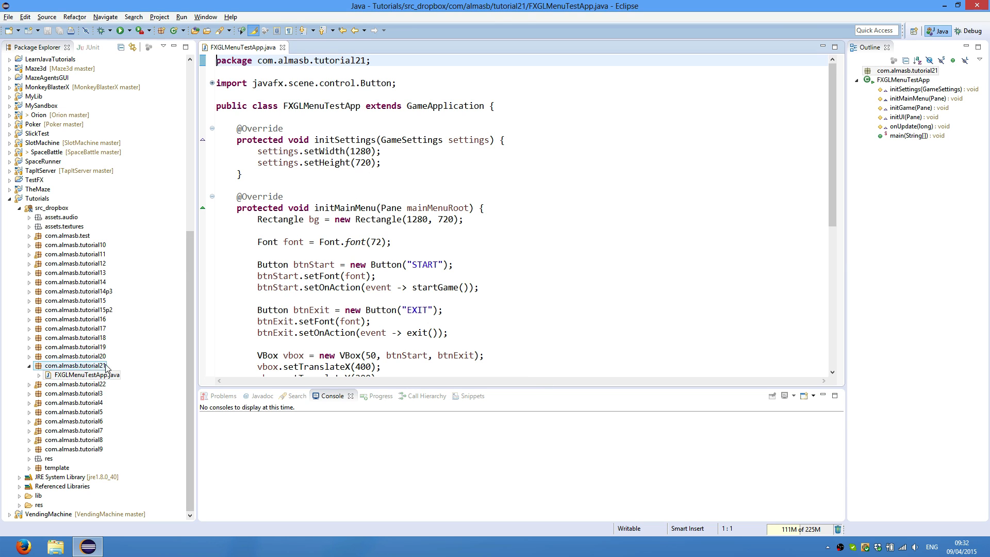
left_click(78, 375)
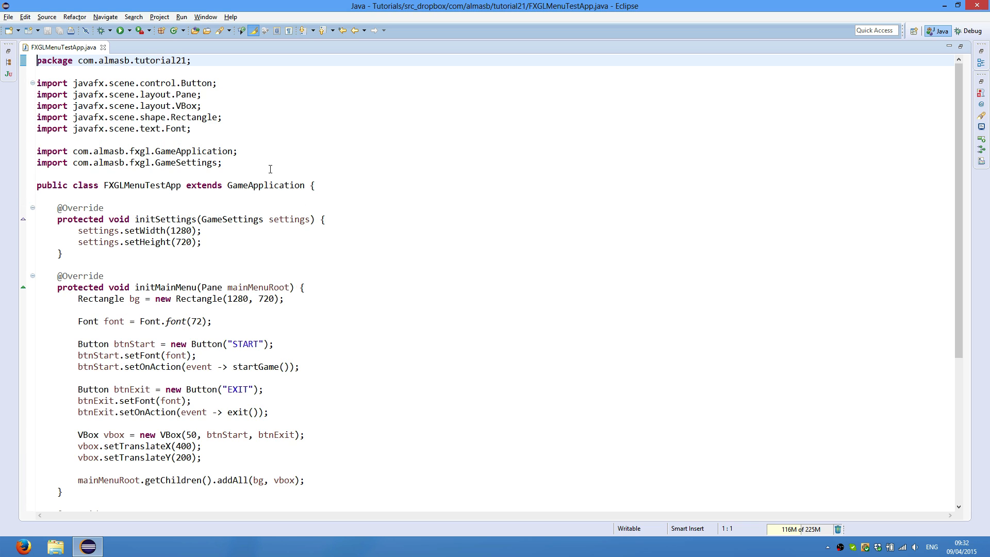
left_click_drag(37, 82, 221, 162)
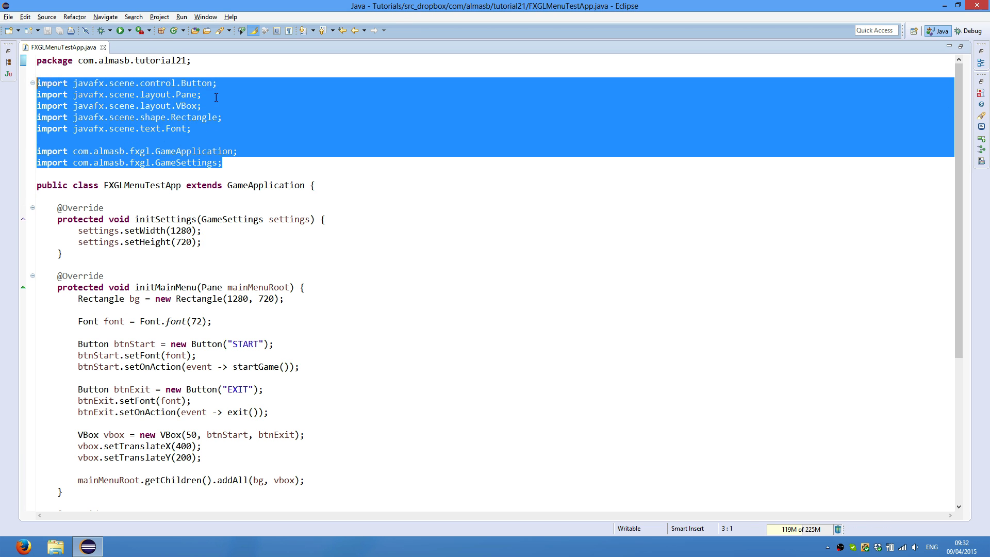
scroll("down", 3)
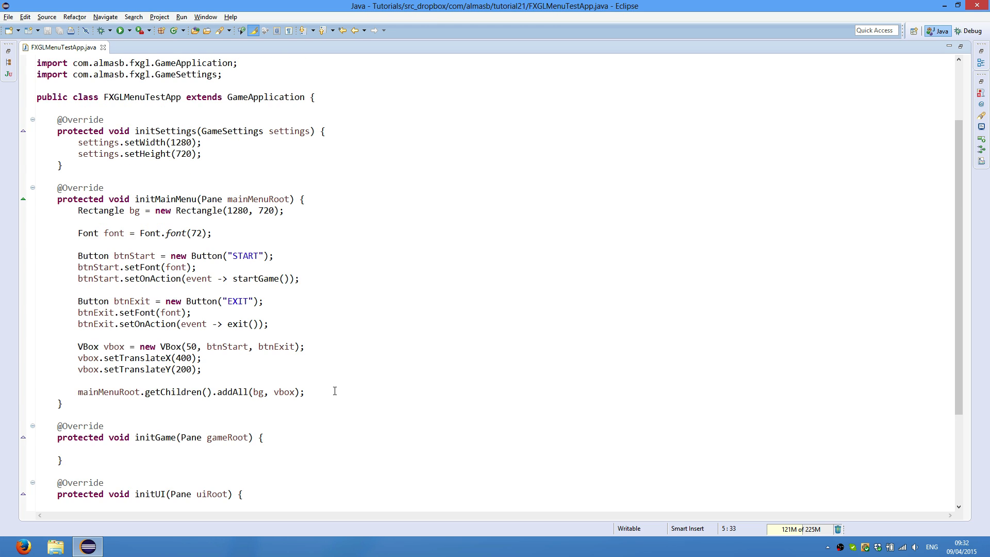
scroll("down", 3)
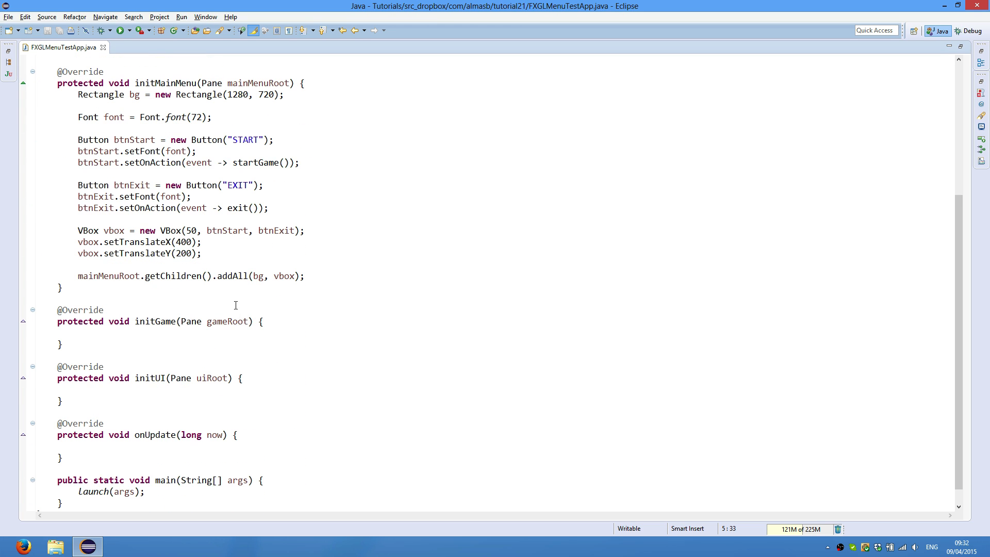
Run FXGLMenuTestApp, start the game from its menu, and close the game window
left_click(277, 163)
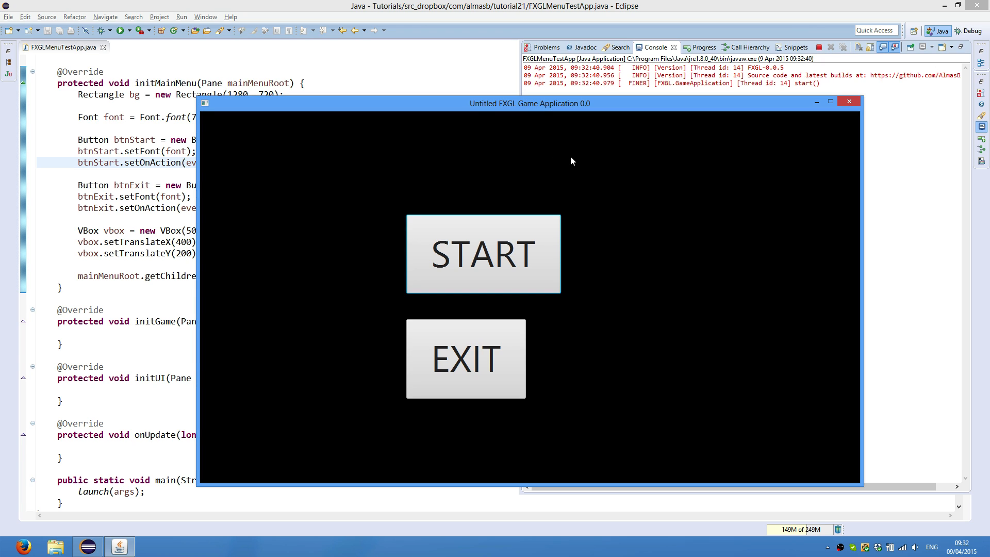
left_click(484, 254)
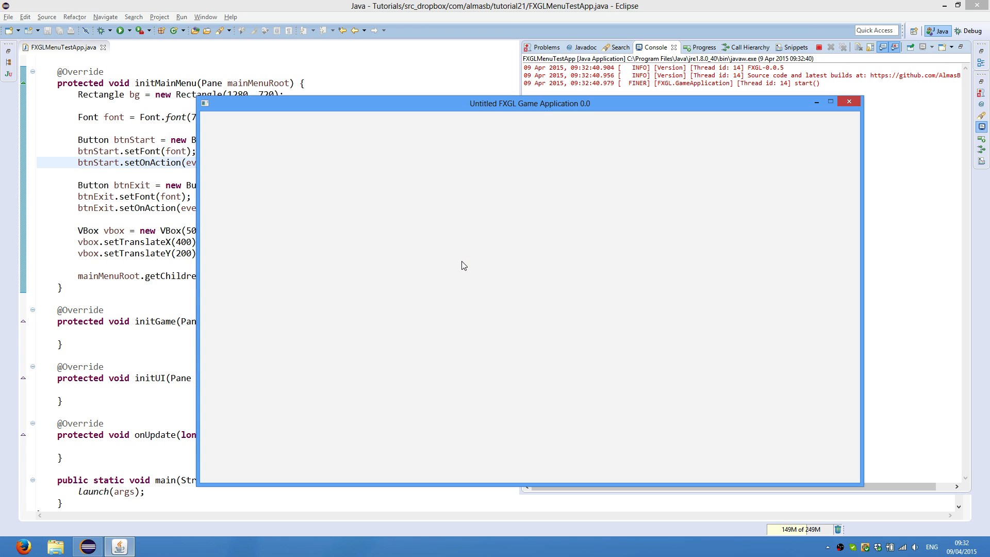
mouse_move(817, 103)
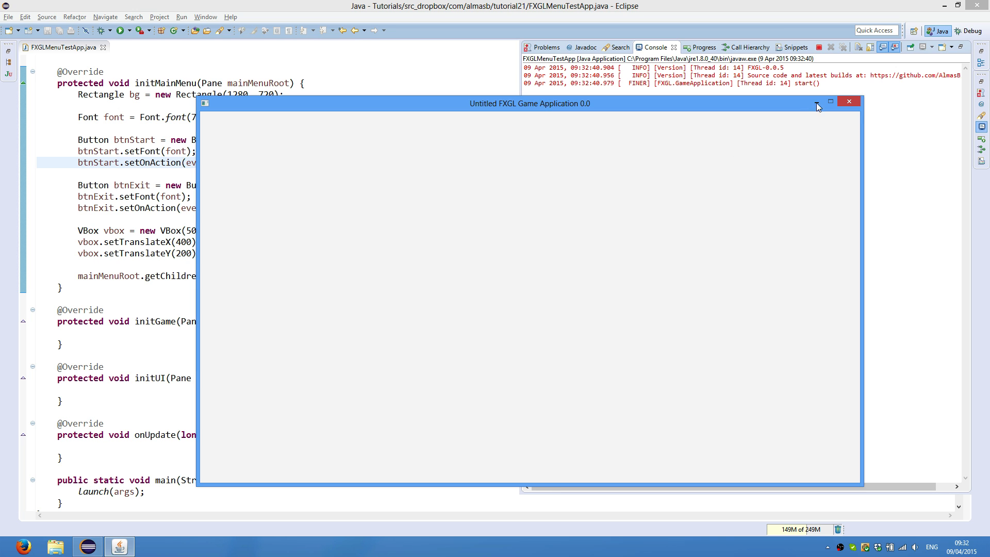
left_click(849, 102)
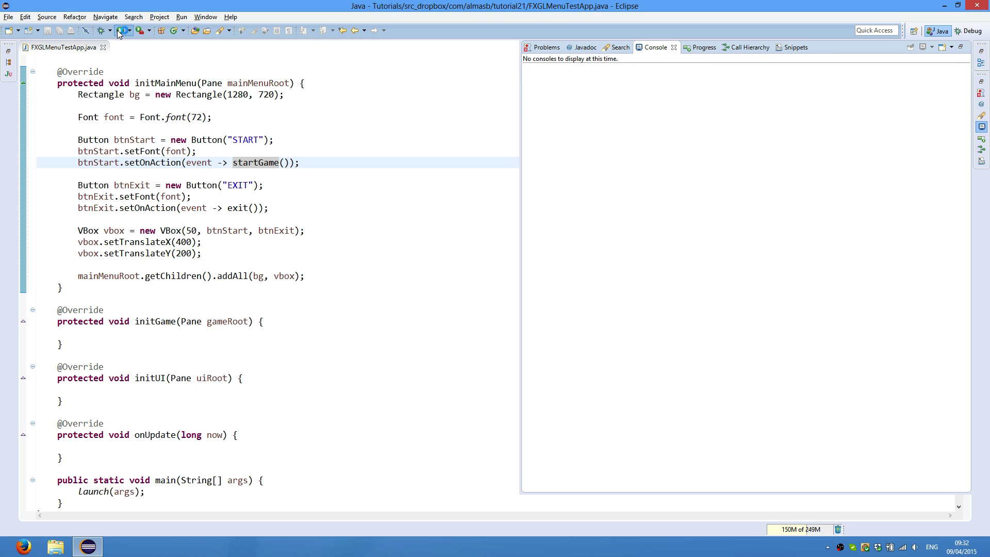
Walk through initSettings and initMainMenu in FXGLMenuTestApp, selecting the initMainMenu name
left_click(121, 30)
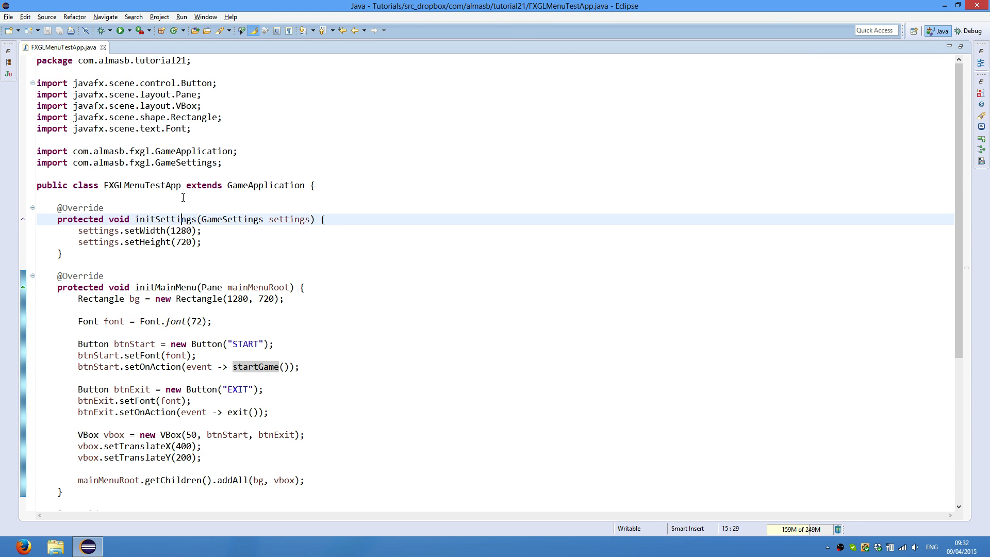
double_click(165, 218)
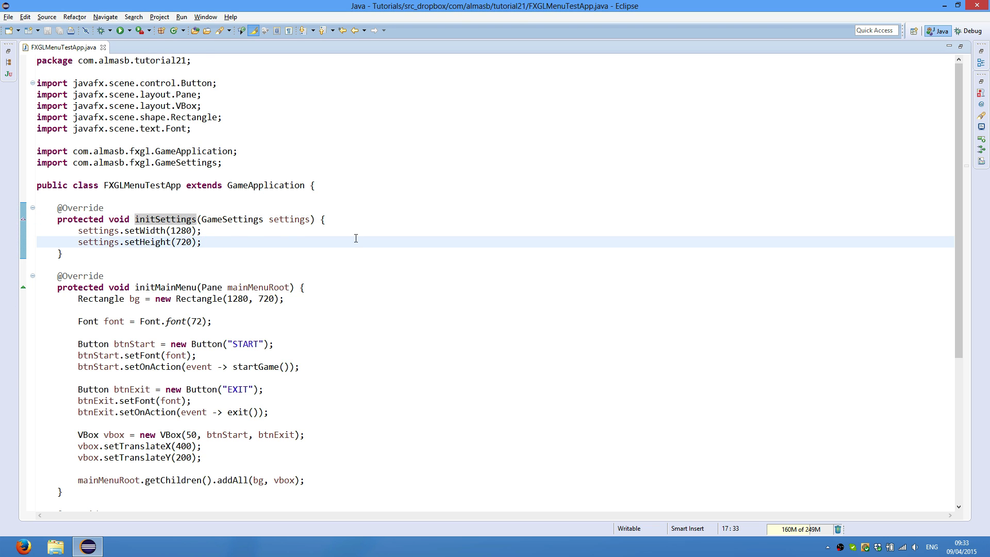
scroll("down", 3)
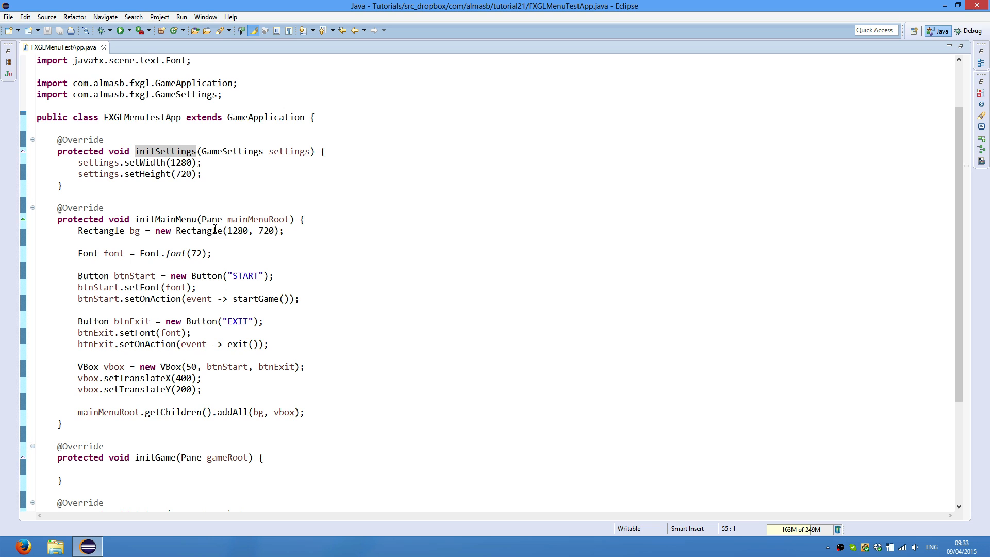
left_click(185, 210)
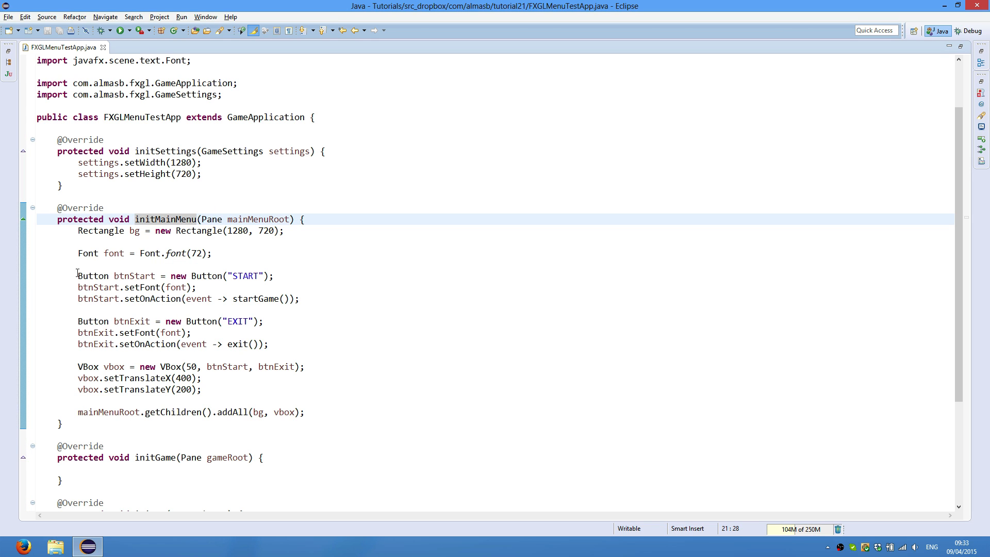
mouse_move(166, 218)
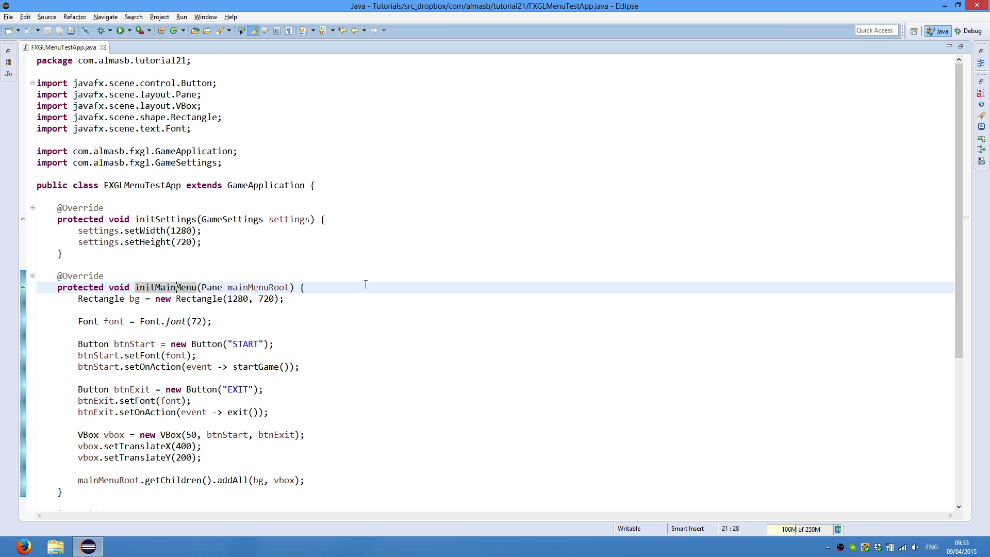
scroll("down", 3)
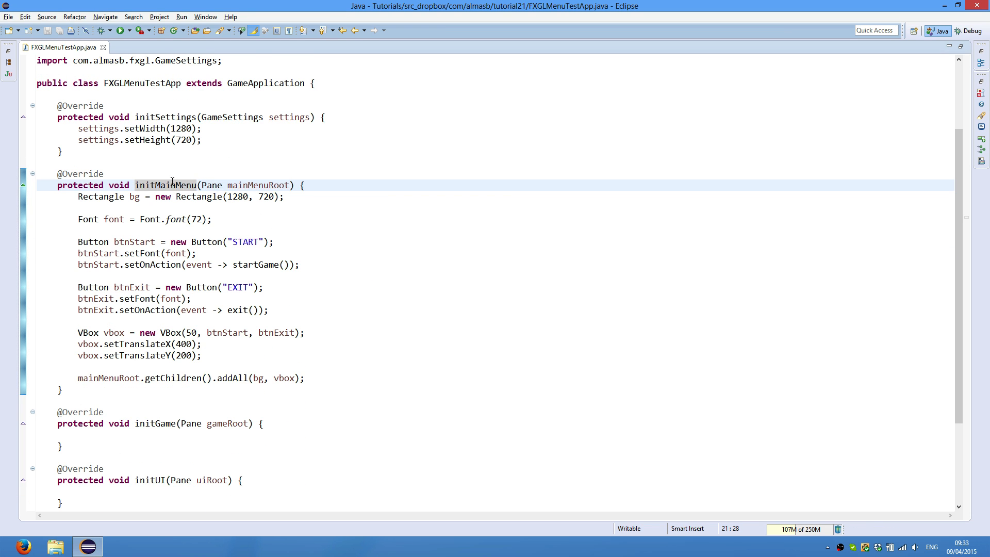
double_click(164, 186)
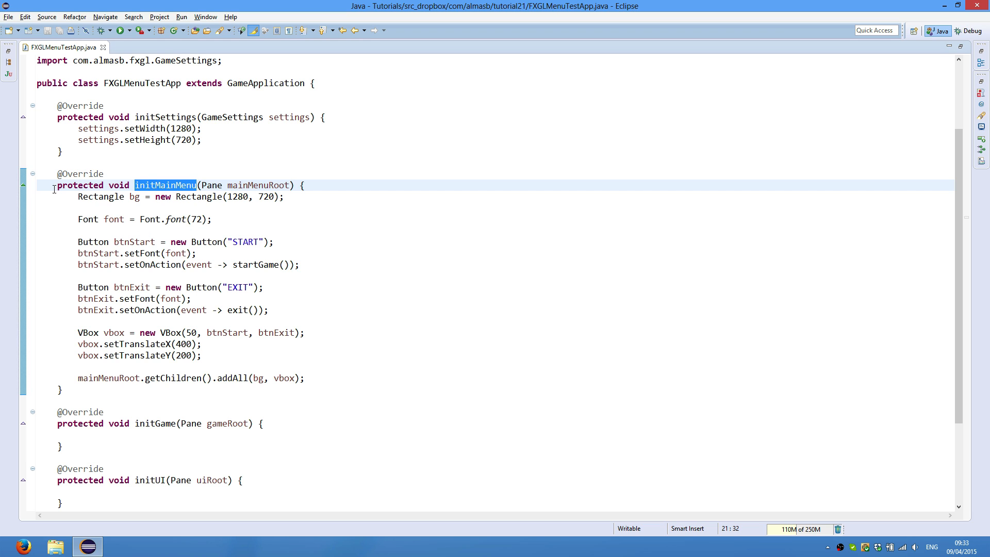
mouse_move(26, 190)
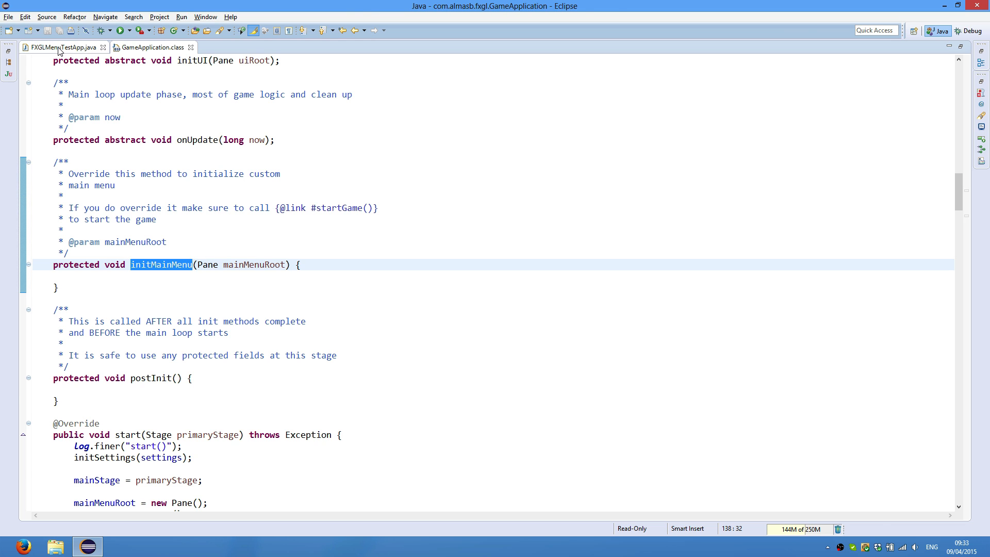
Read GameApplication's empty base initMainMenu and its documentation
left_click(62, 47)
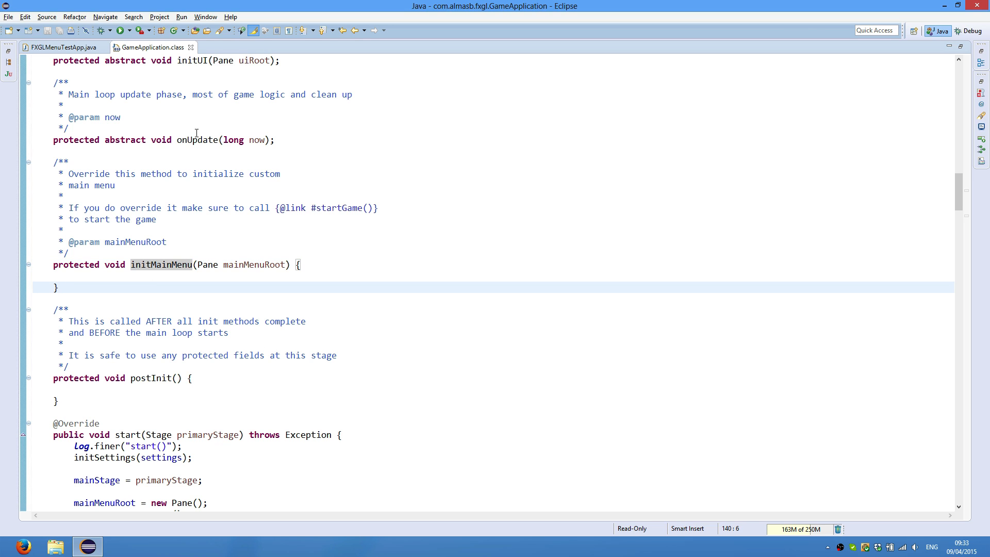
mouse_move(112, 264)
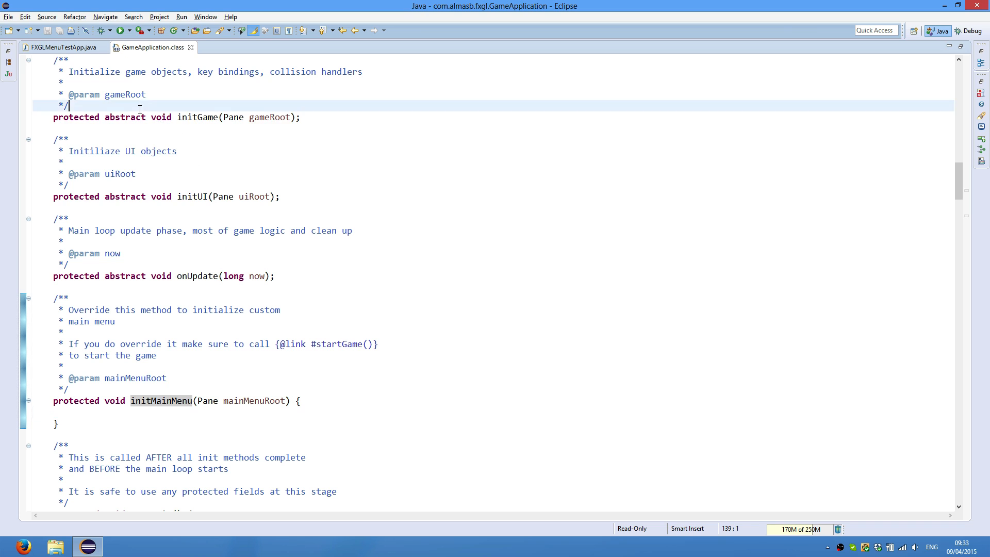
scroll("down", 3)
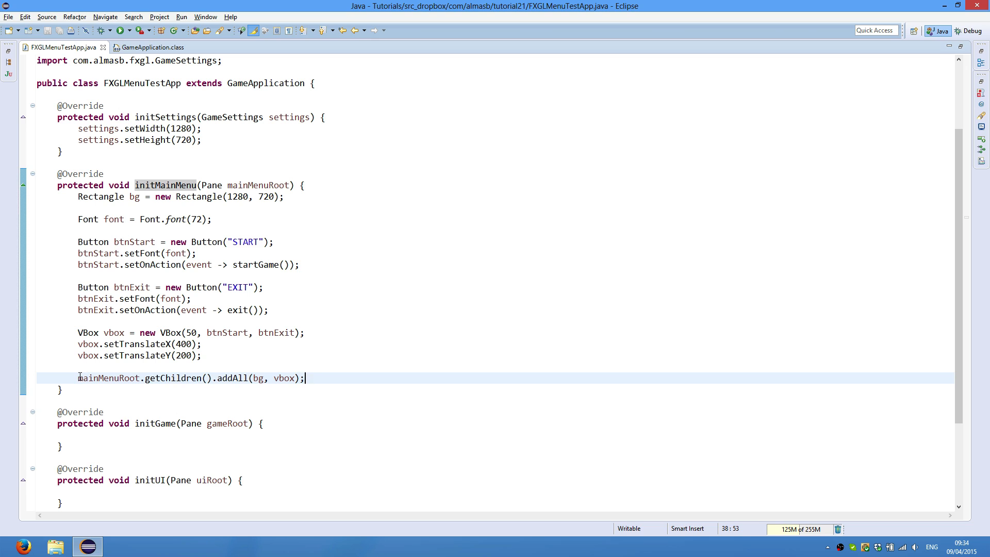
double_click(108, 378)
type("//")
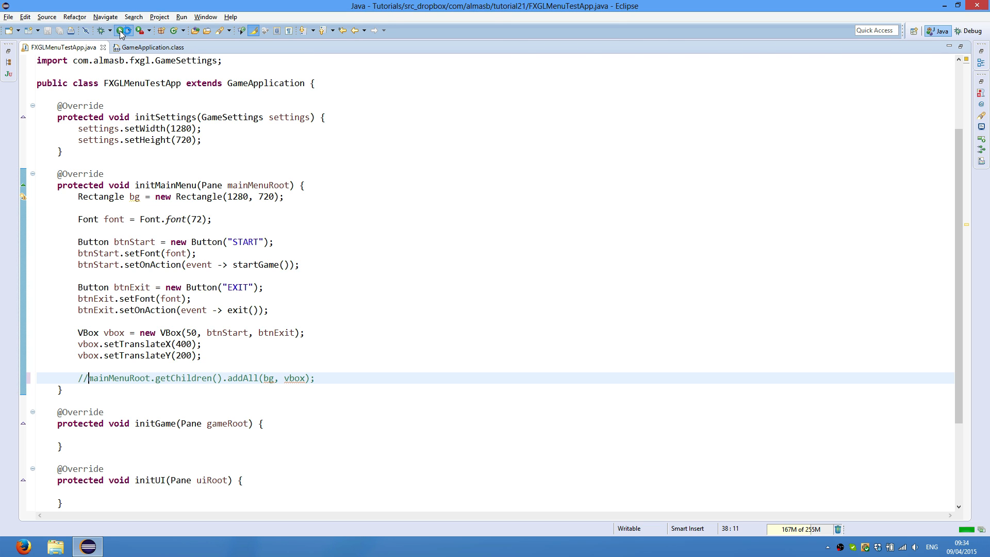
left_click(120, 30)
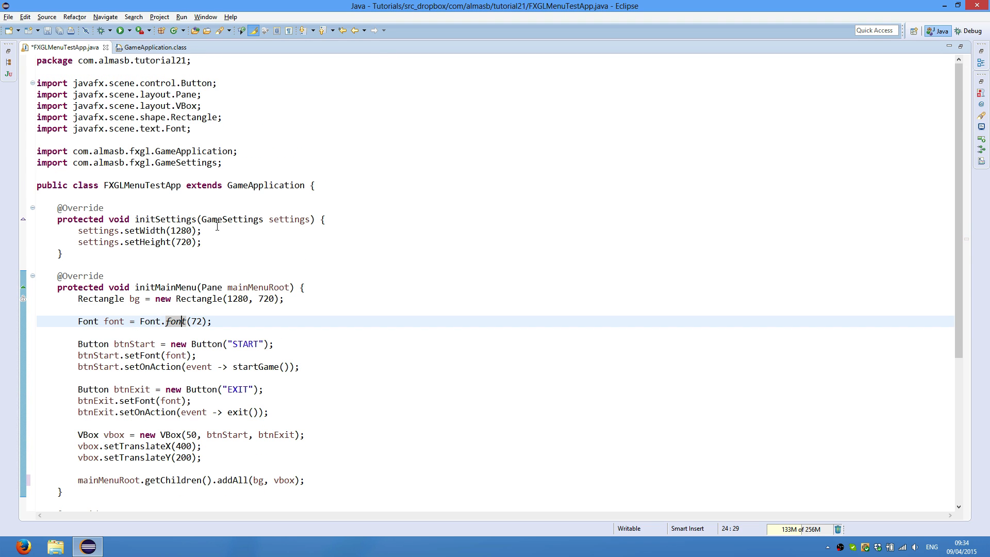
double_click(196, 322)
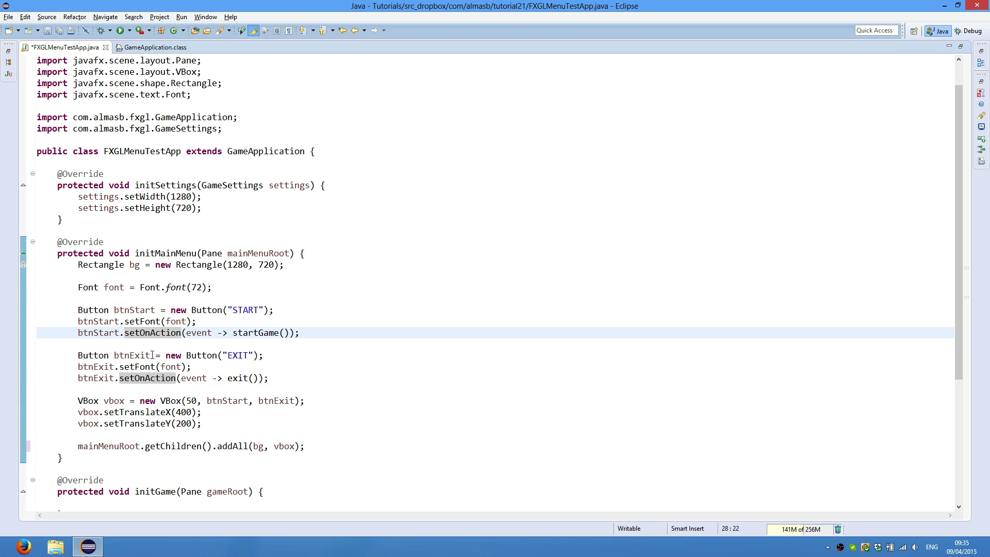
mouse_move(258, 332)
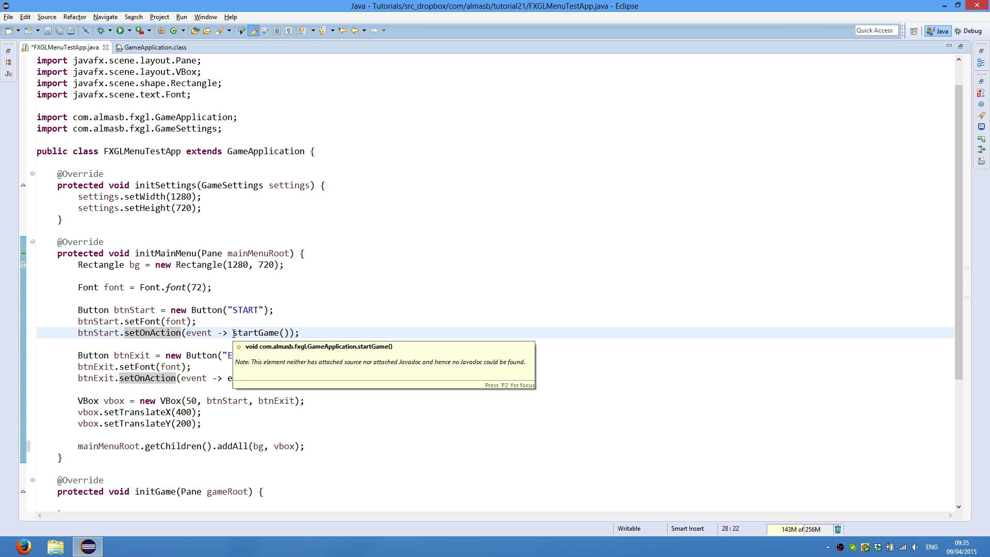
mouse_move(234, 332)
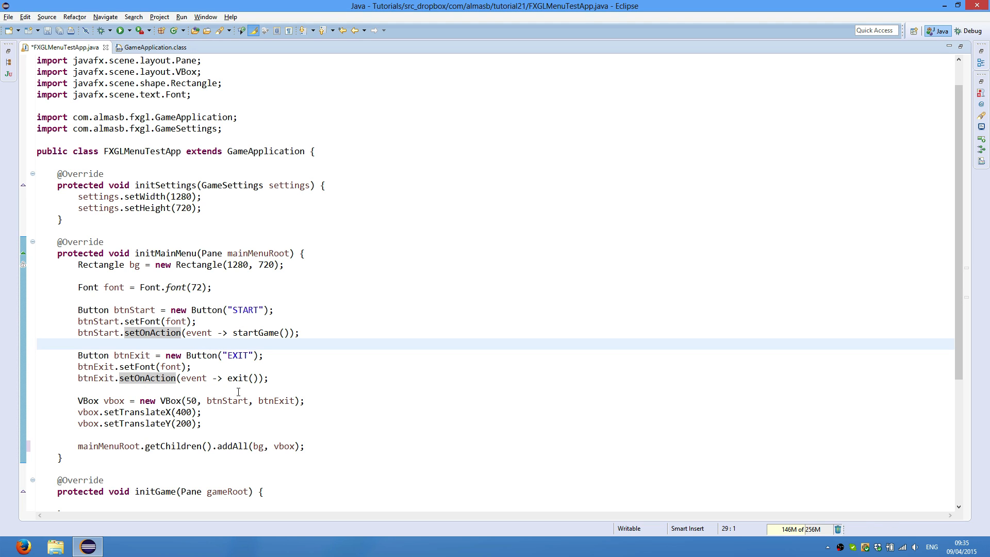
double_click(236, 377)
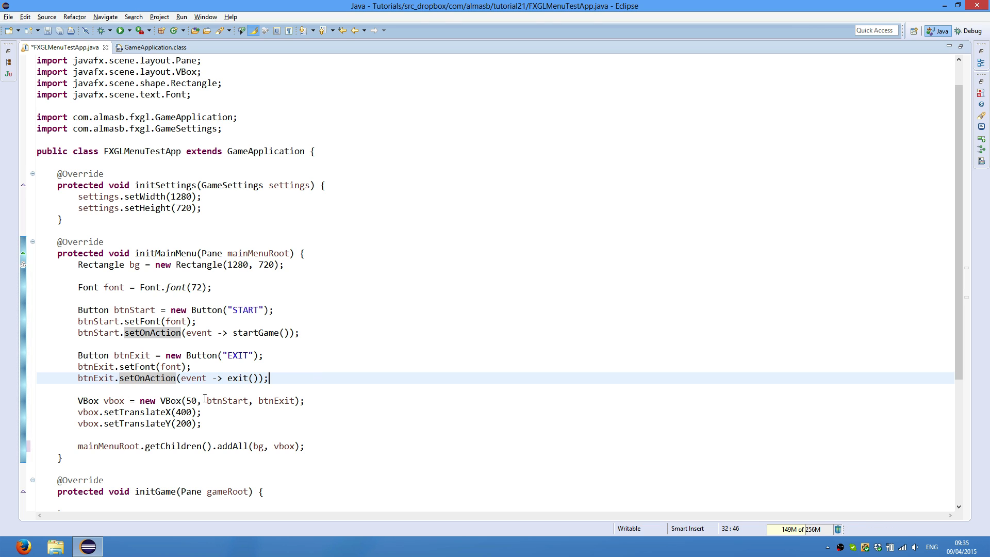
double_click(237, 378)
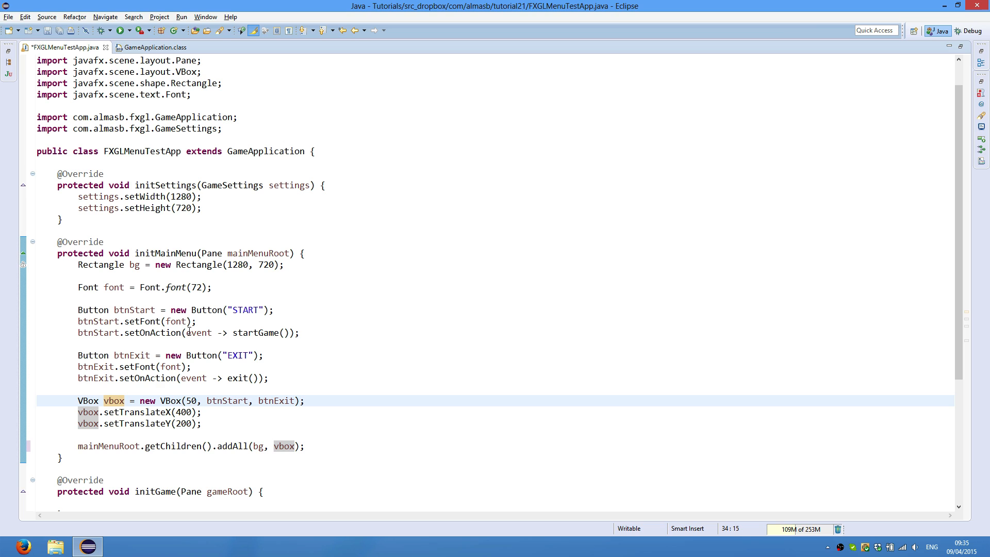
mouse_move(218, 401)
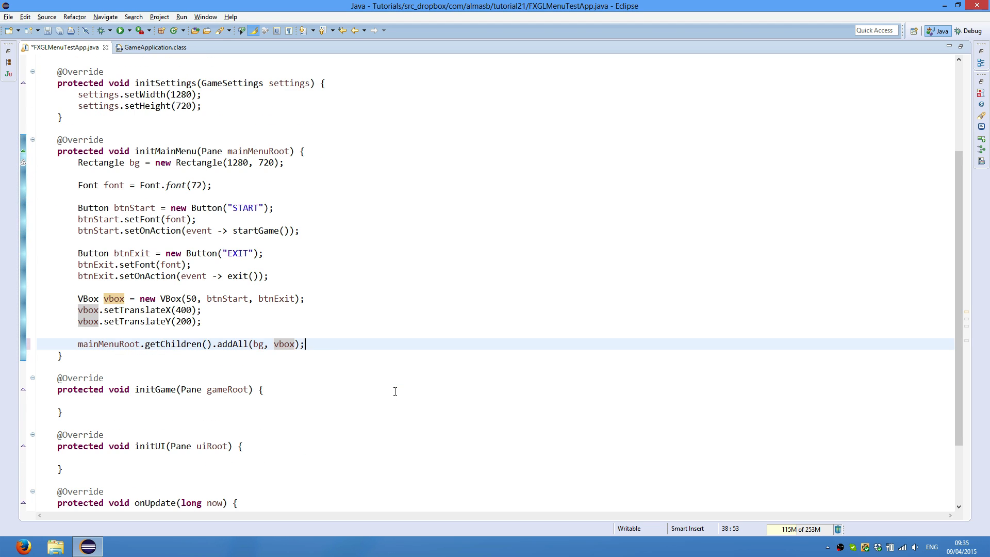
scroll("up", 3)
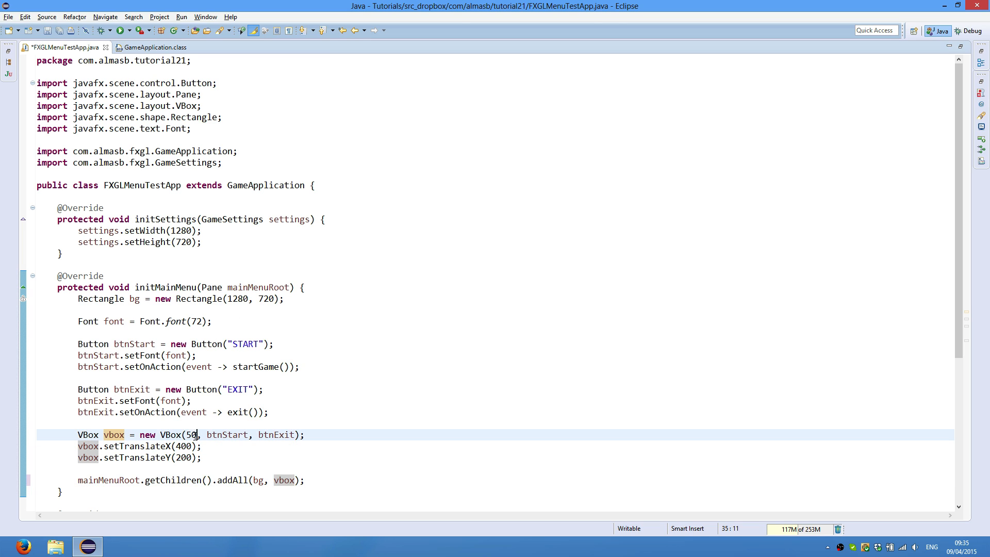
double_click(191, 434)
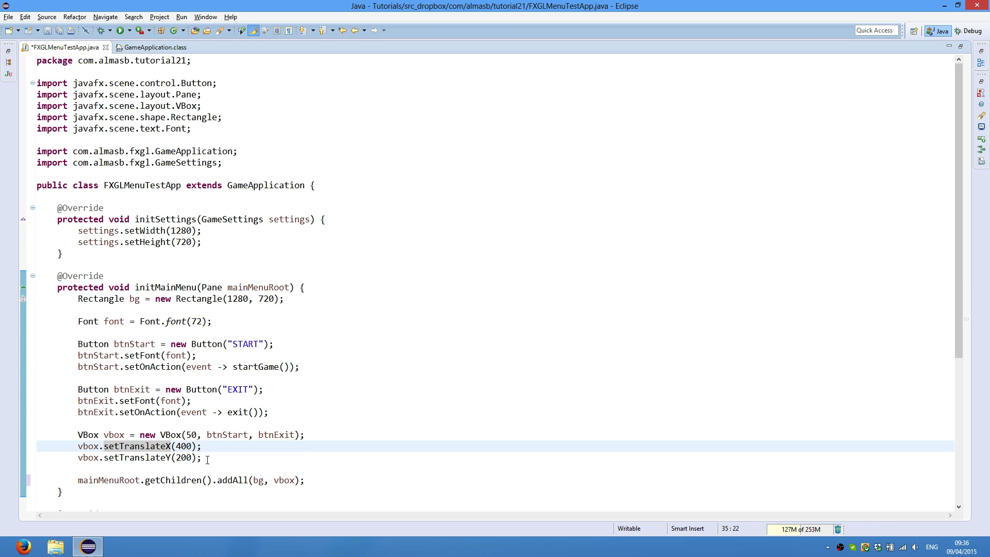
left_click(206, 458)
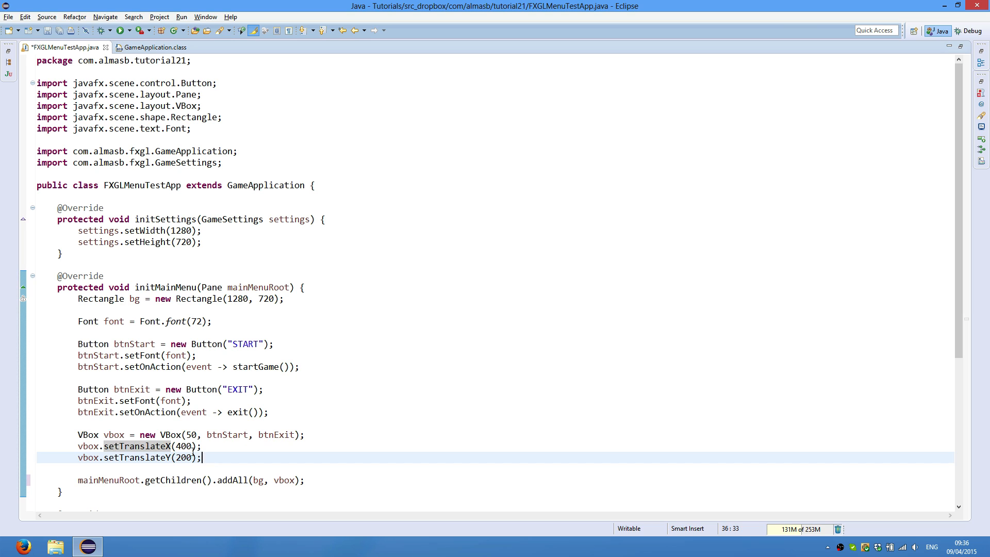
double_click(184, 445)
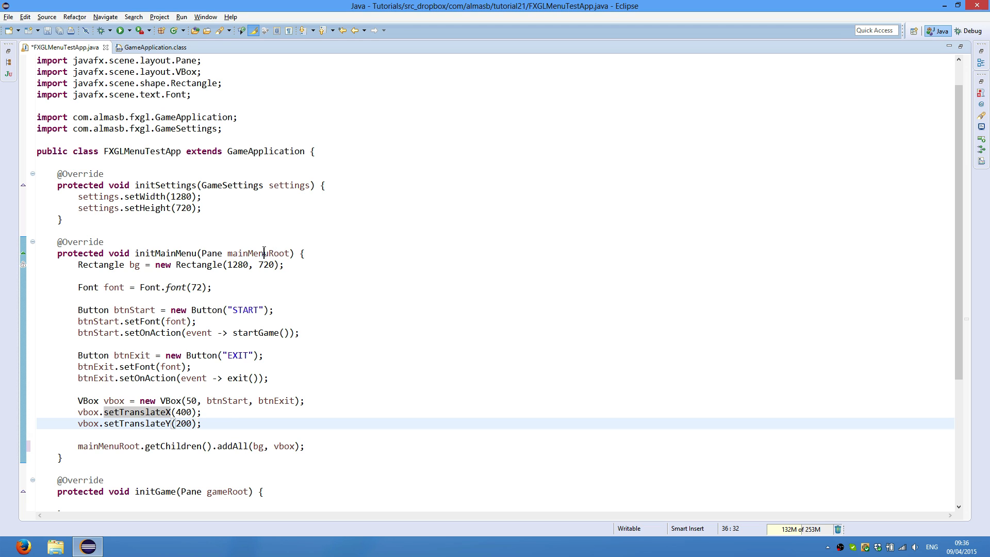
left_click(261, 253)
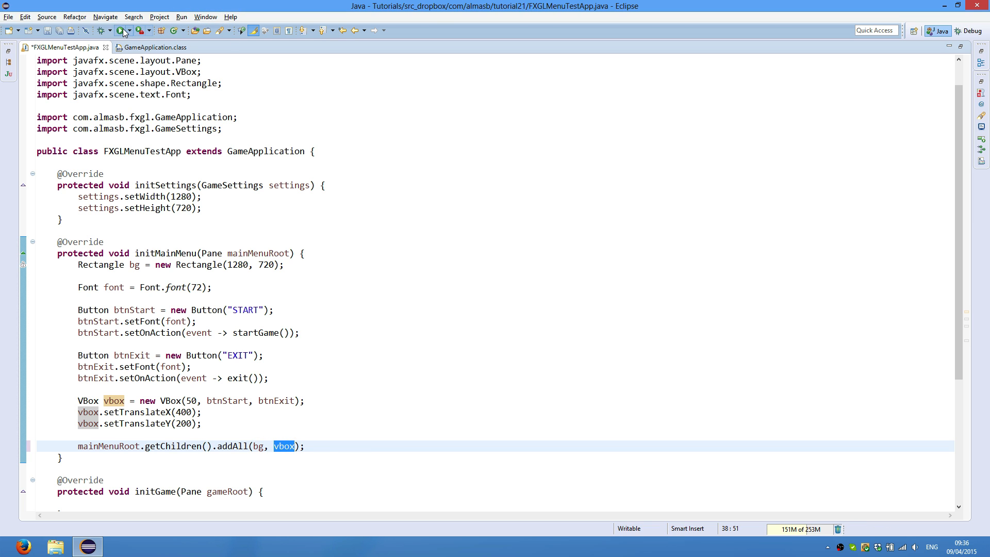
Run FXGLMenuTestApp again and quit it via the EXIT menu button
left_click(123, 31)
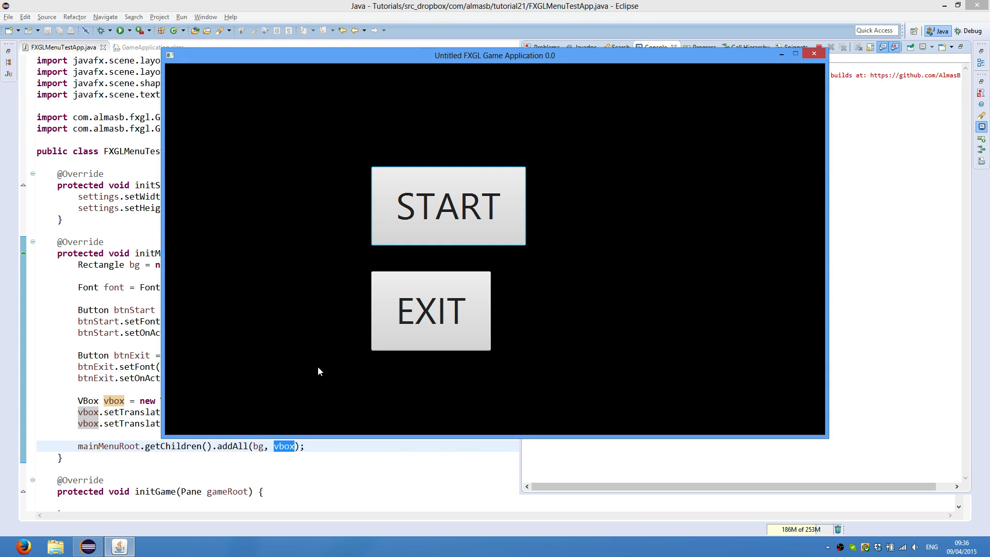
left_click(814, 54)
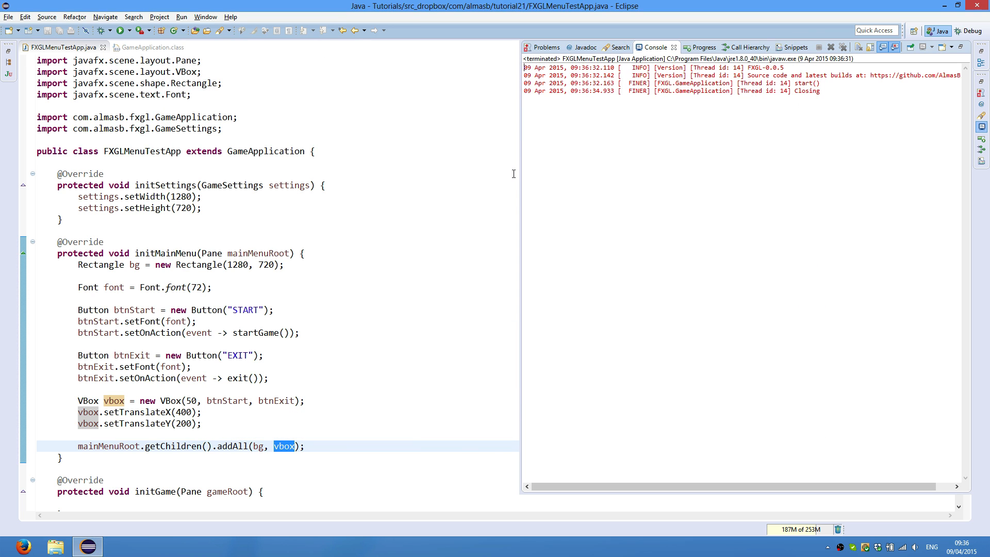
mouse_move(60, 48)
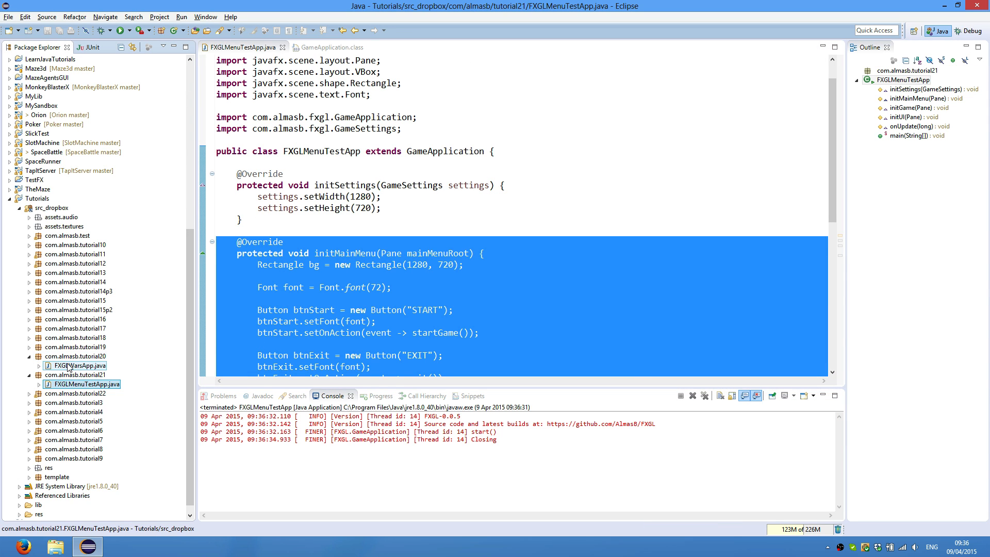
Show FXGLWarsApp.java with the pasted initMainMenu START/EXIT code
double_click(77, 365)
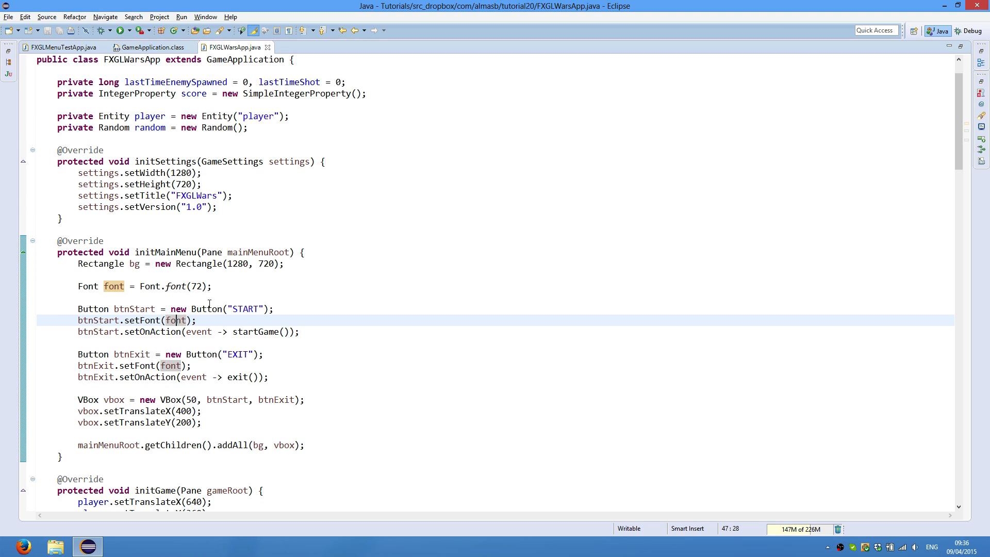
mouse_move(151, 229)
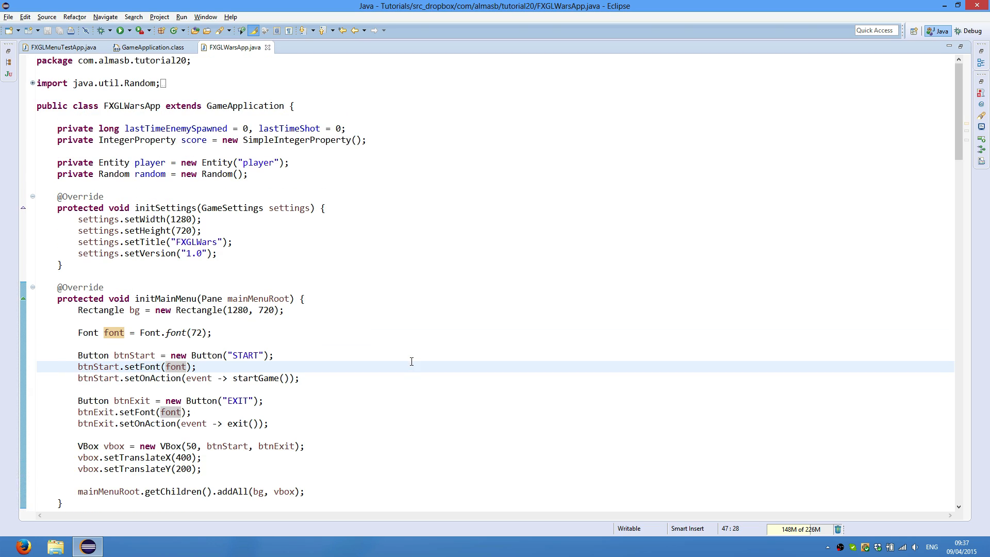
scroll("down", 3)
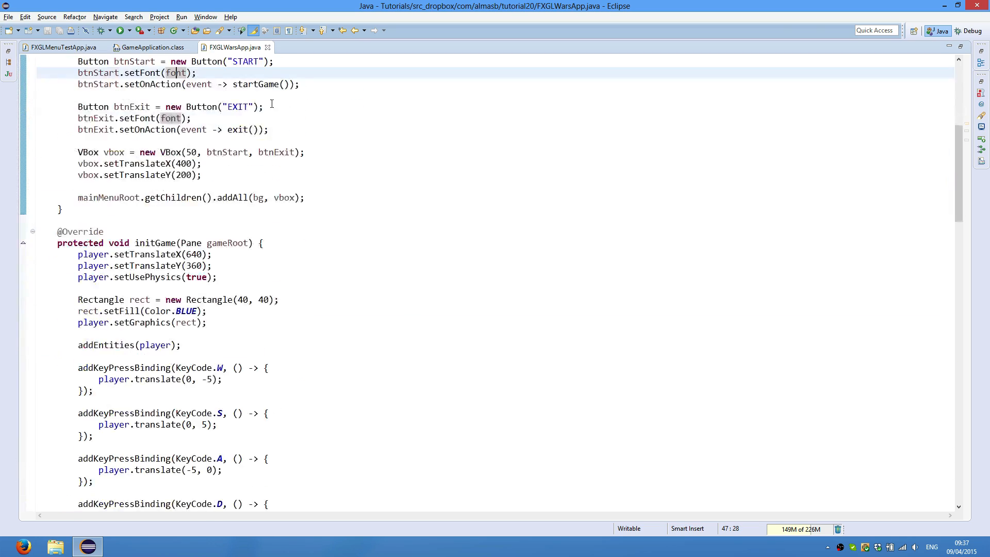
scroll("down", 3)
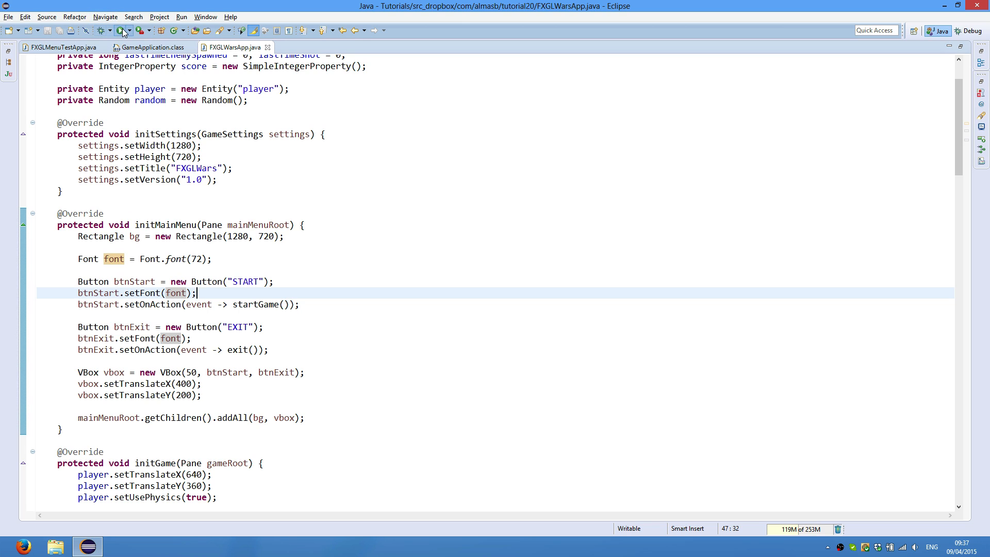
Run FXGLWarsApp to see its new START/EXIT menu and start the game
left_click(121, 30)
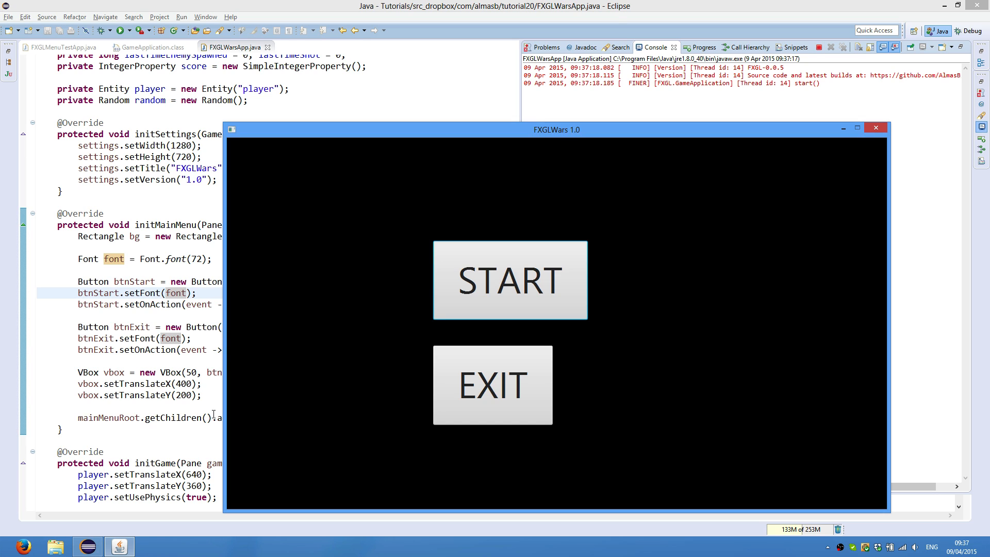
mouse_move(418, 159)
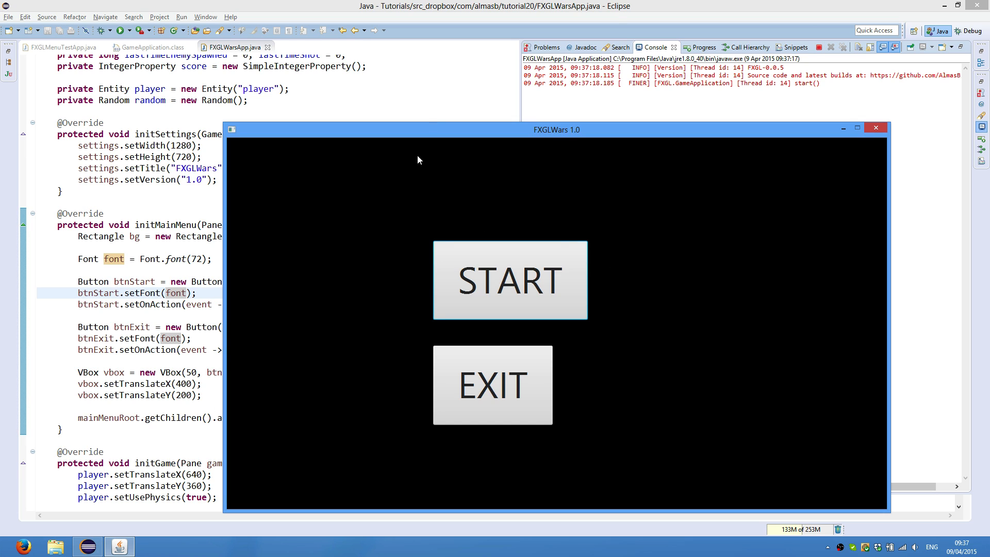
mouse_move(391, 329)
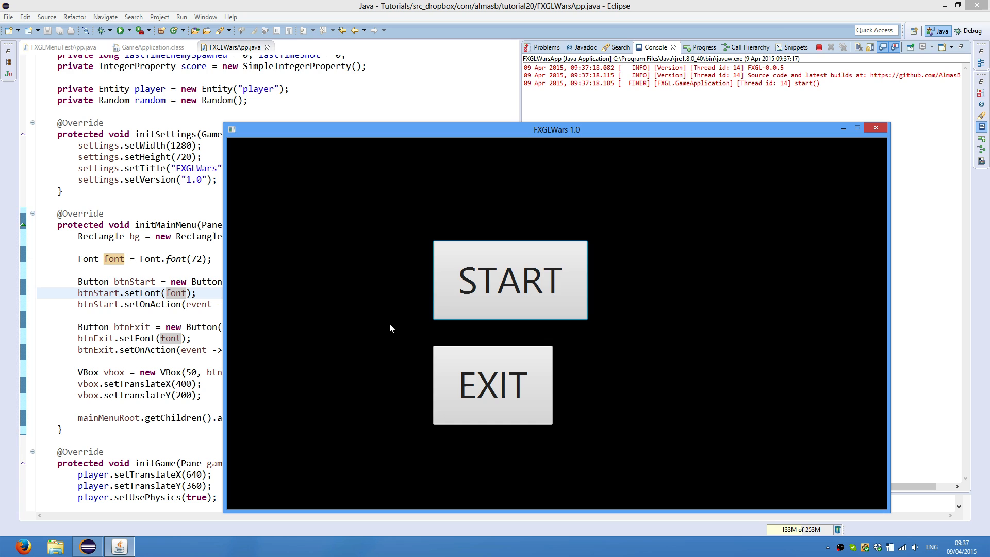
mouse_move(670, 318)
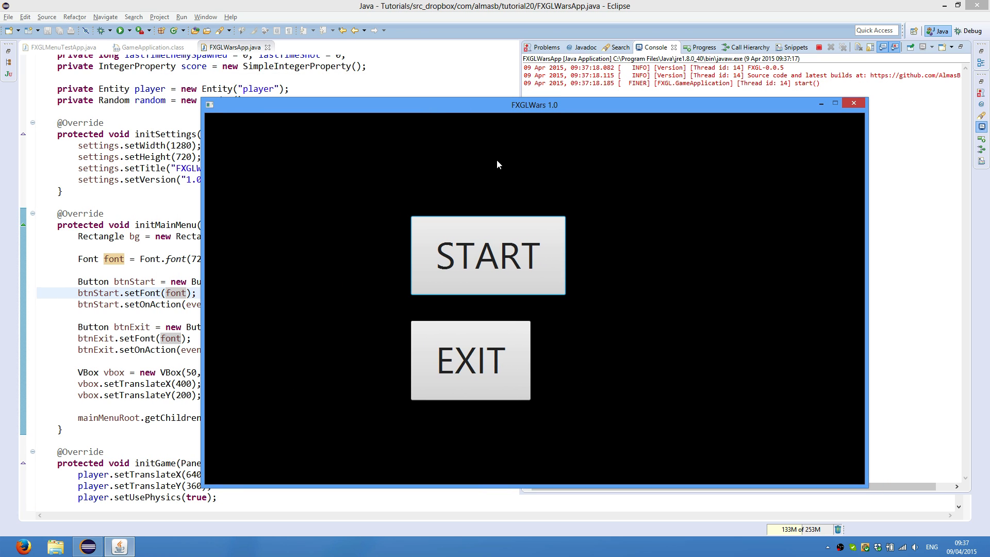
mouse_move(206, 132)
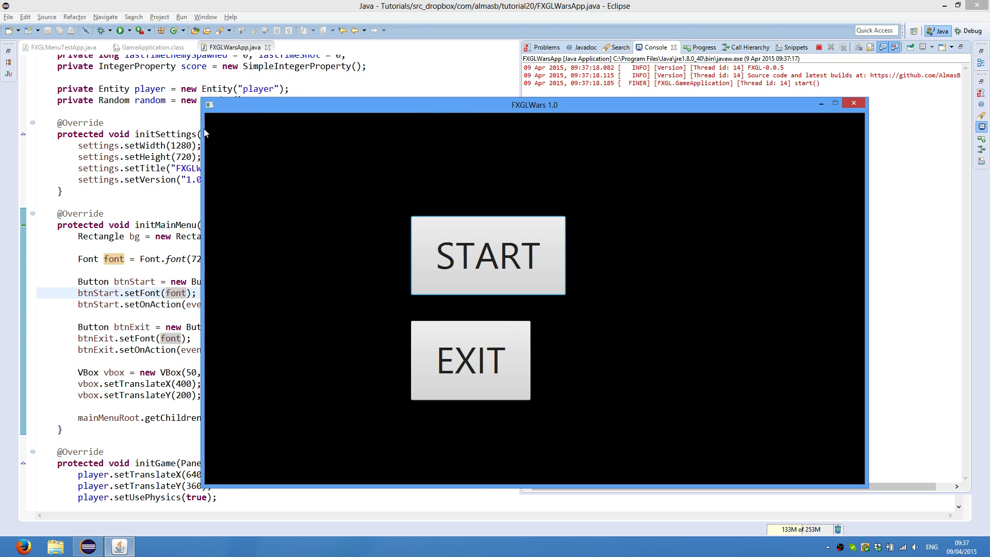
mouse_move(481, 274)
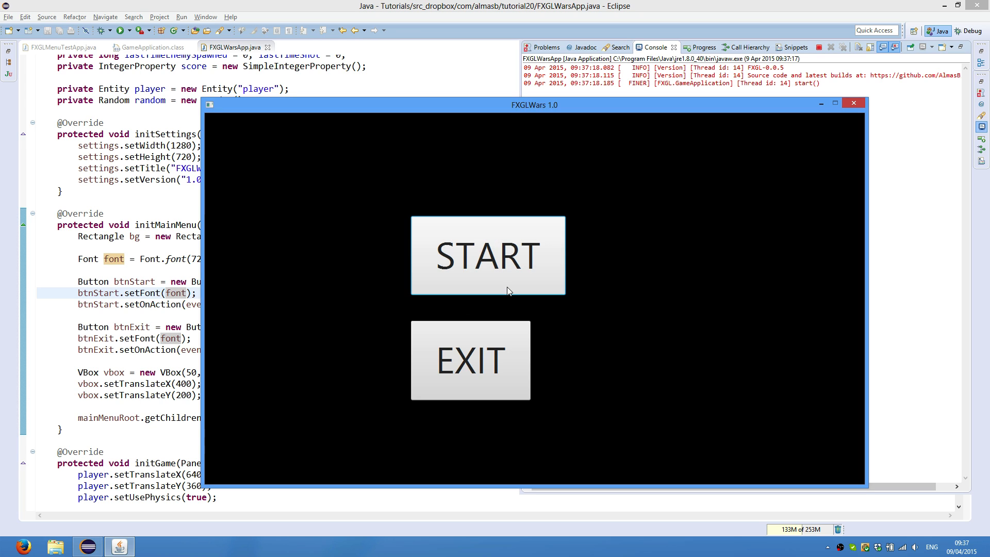
mouse_move(500, 265)
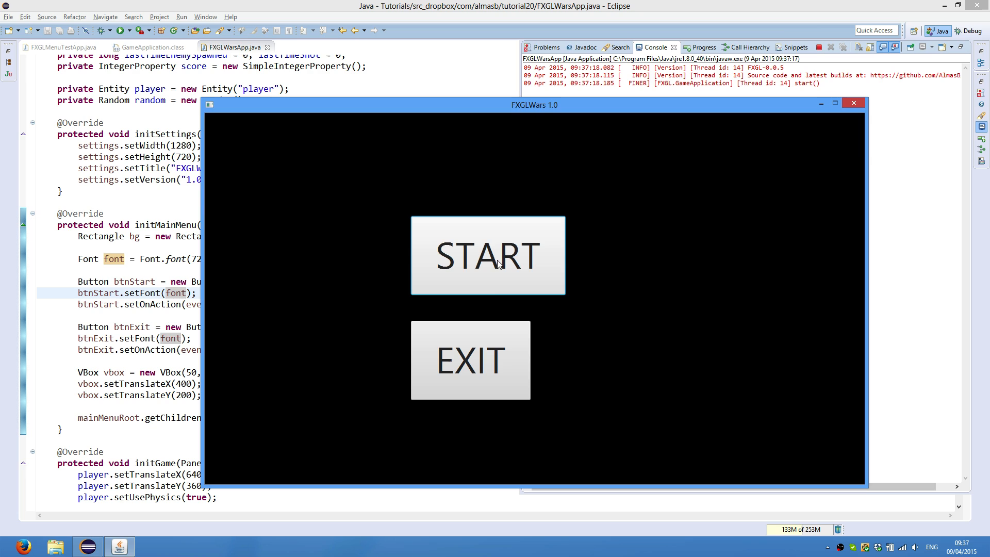
left_click(488, 256)
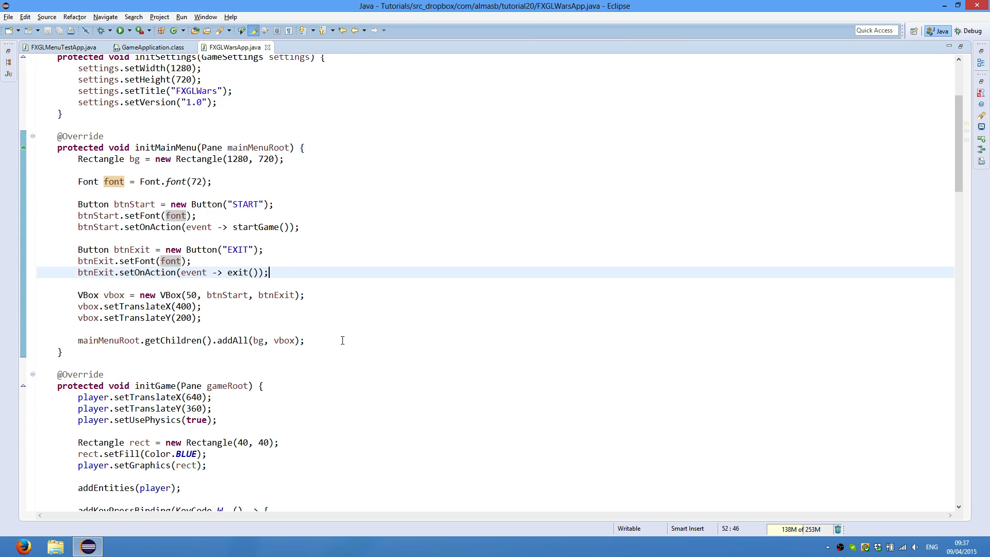
In initGame, add addKeyTypedBinding(KeyCode.ESCAPE, () -> { ... }) via content assist
scroll("down", 3)
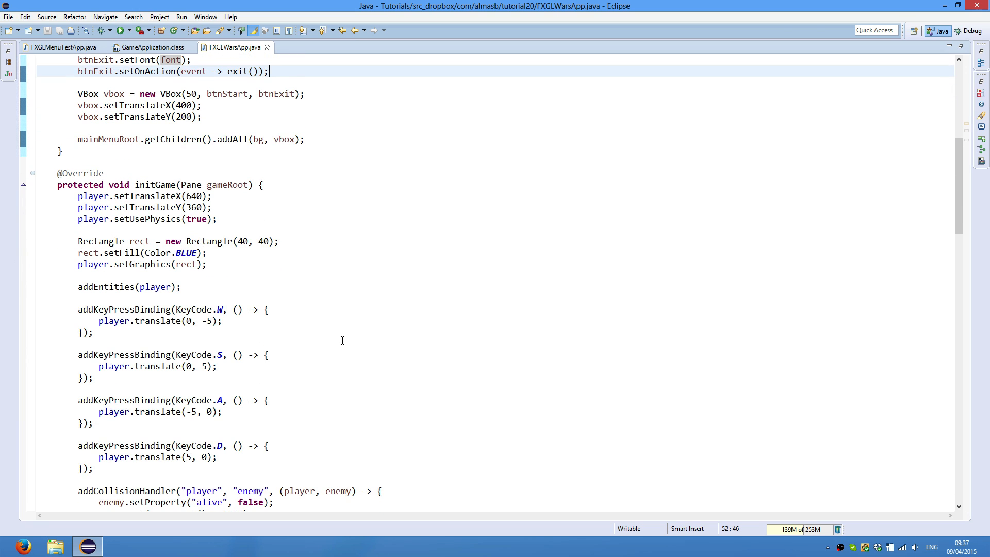
scroll("down", 3)
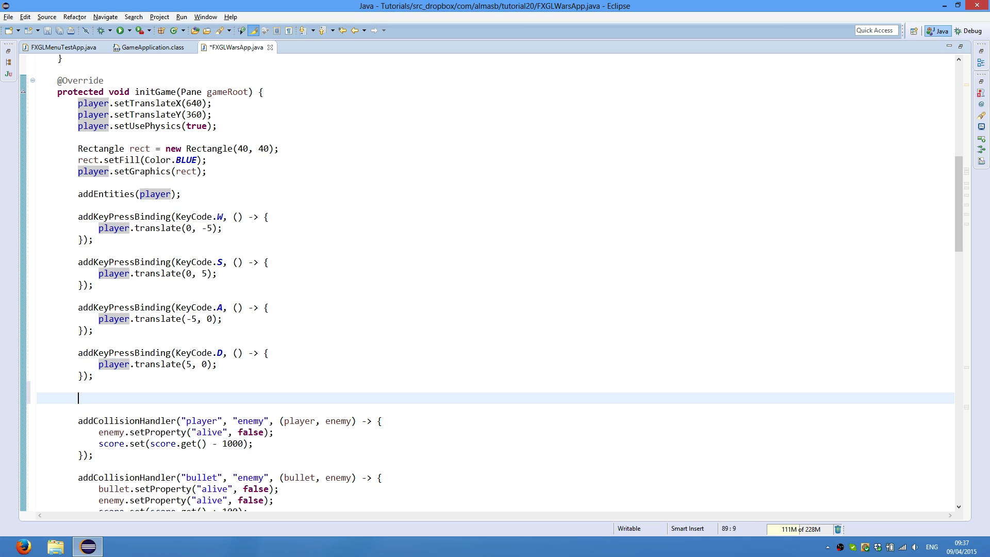
type("addK")
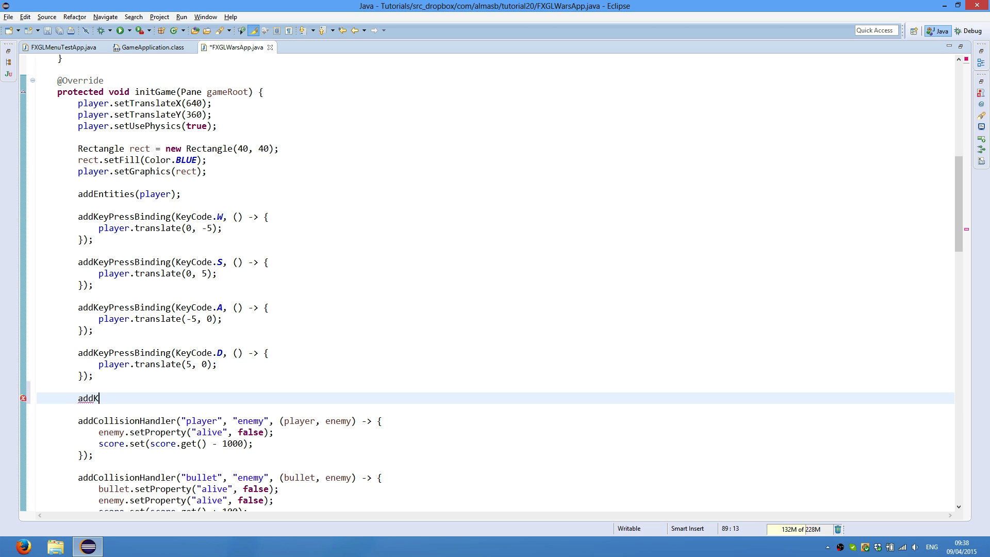
type("eyTyped")
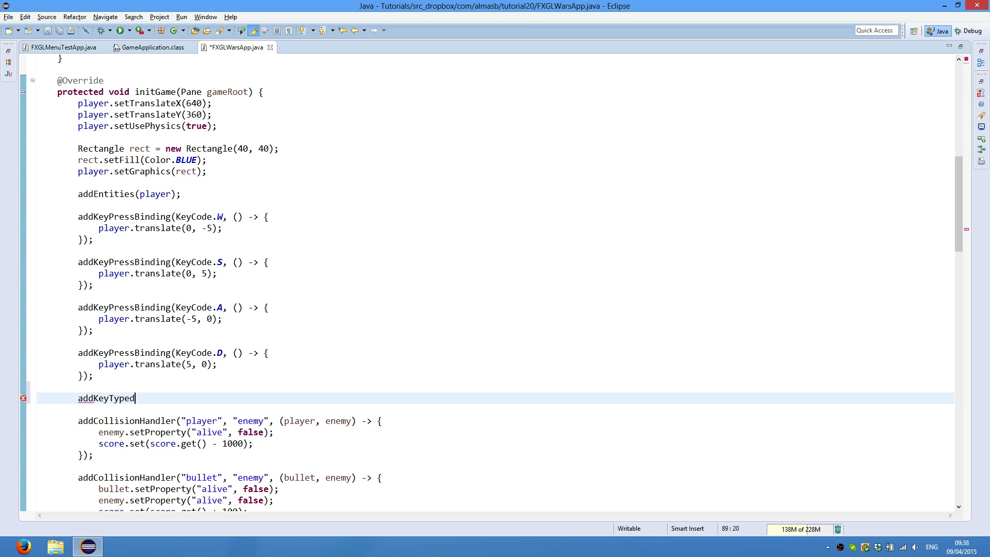
type("Binding")
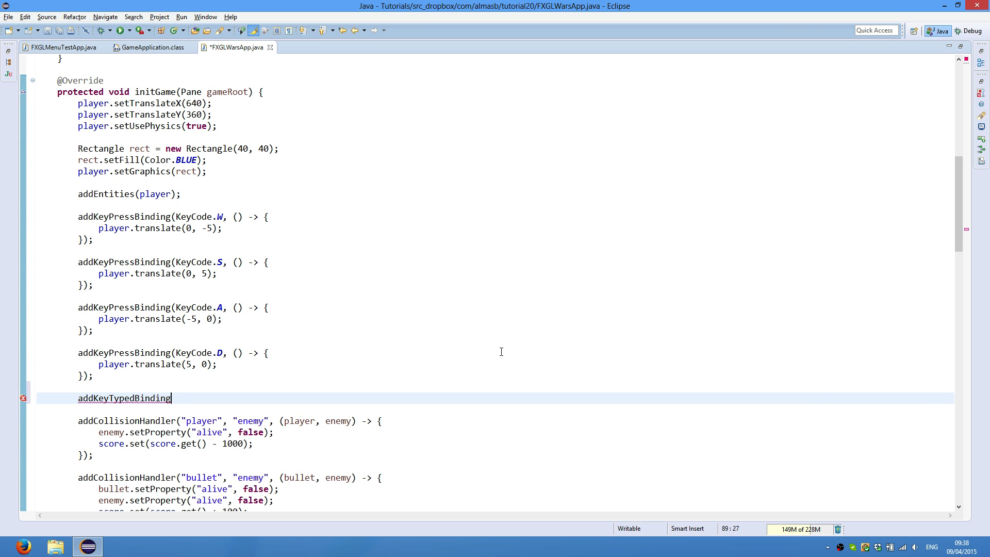
type("(")
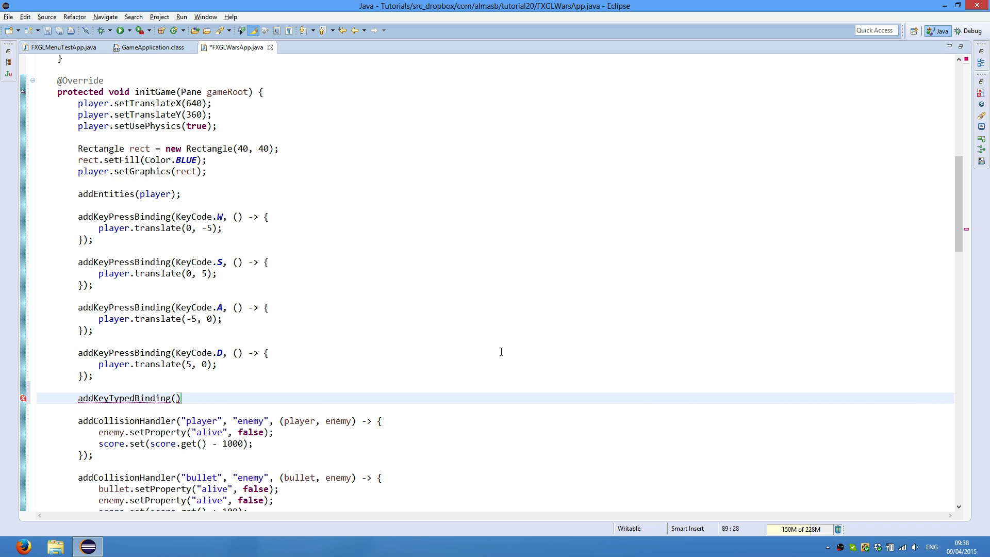
type("KeyCode.")
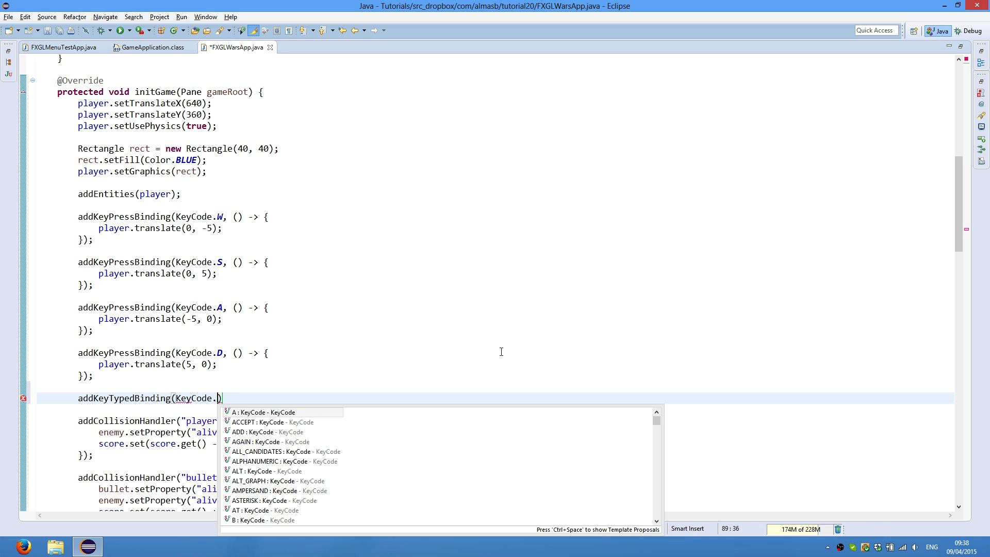
type("ESCAPE,")
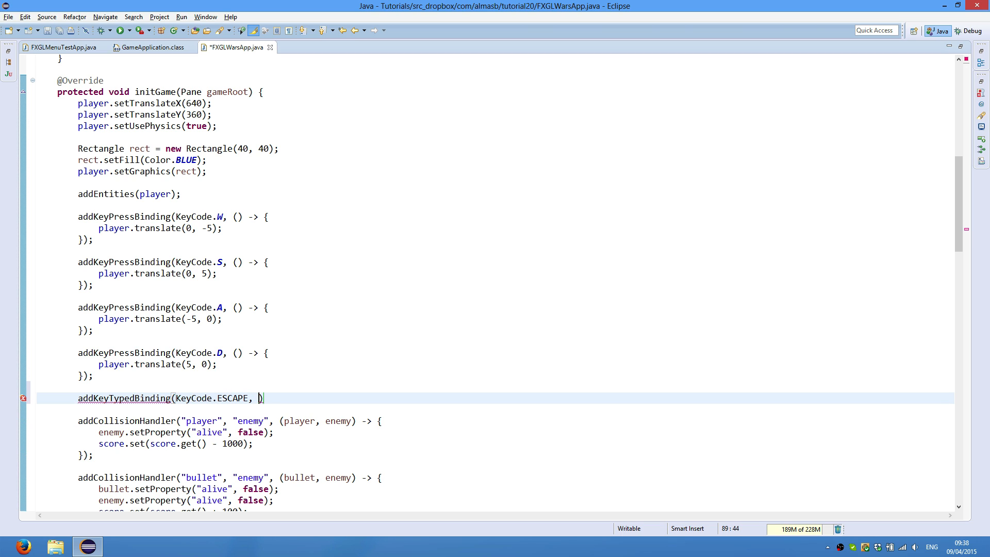
type("() ->")
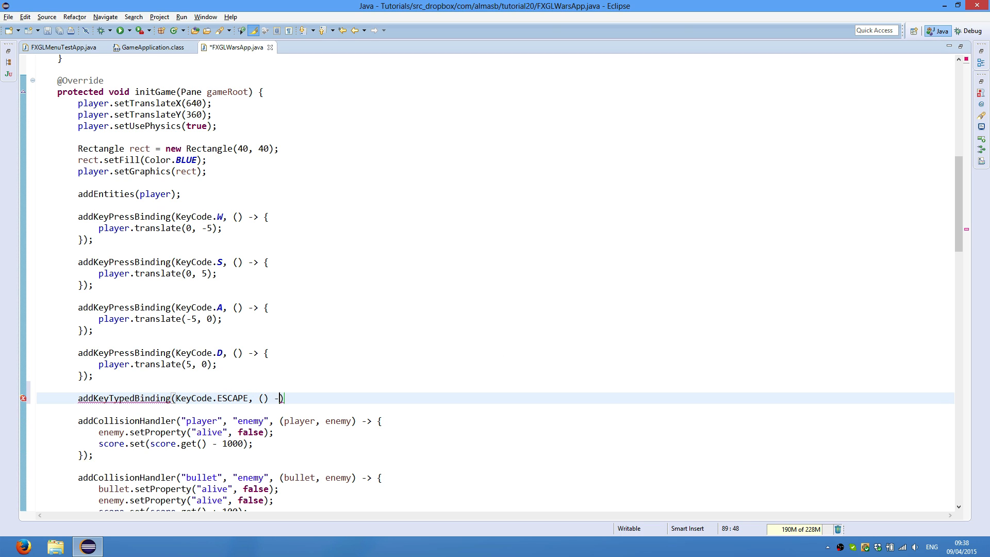
type("{")
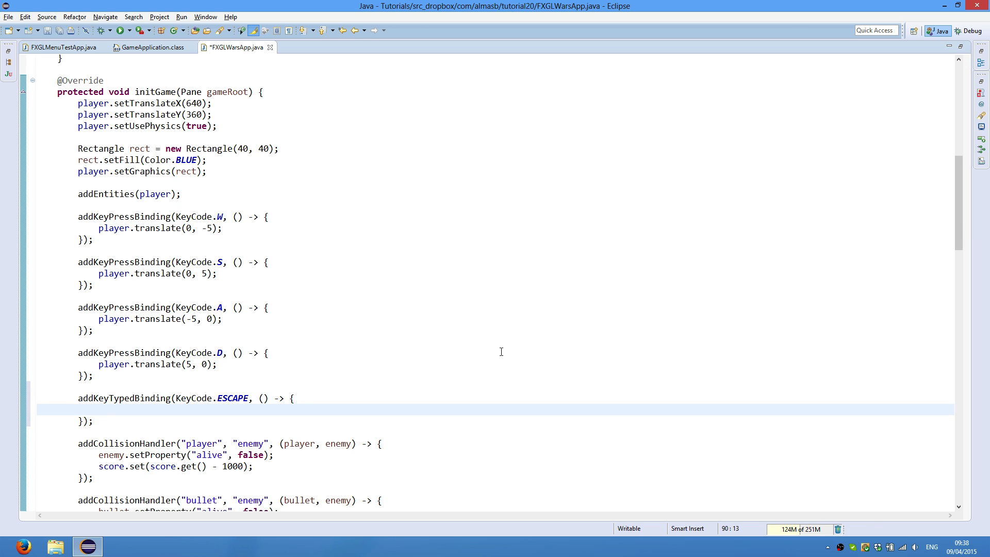
Inside the ESCAPE handler, replace the bare openMainMenu() call with a this. call from content assist
type("openMain")
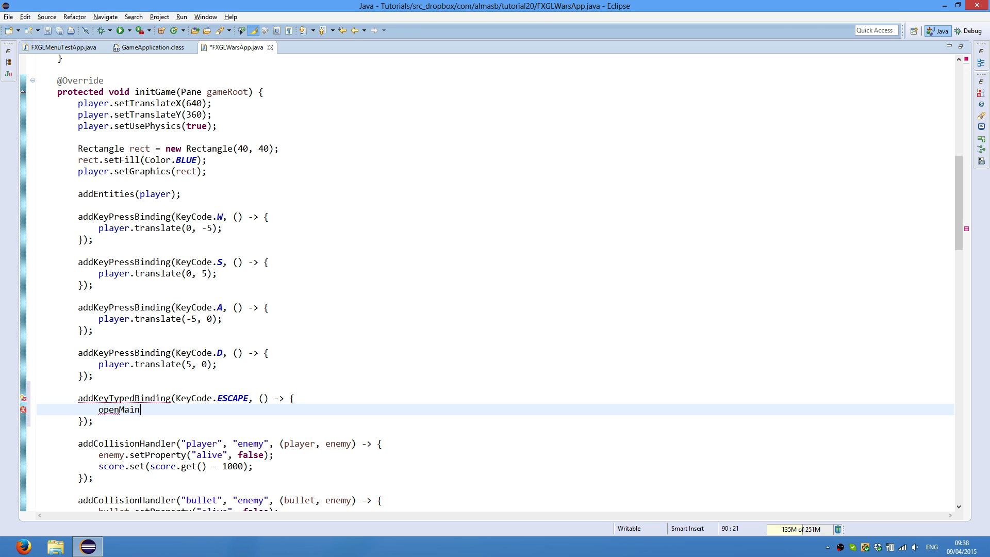
type("Menu();")
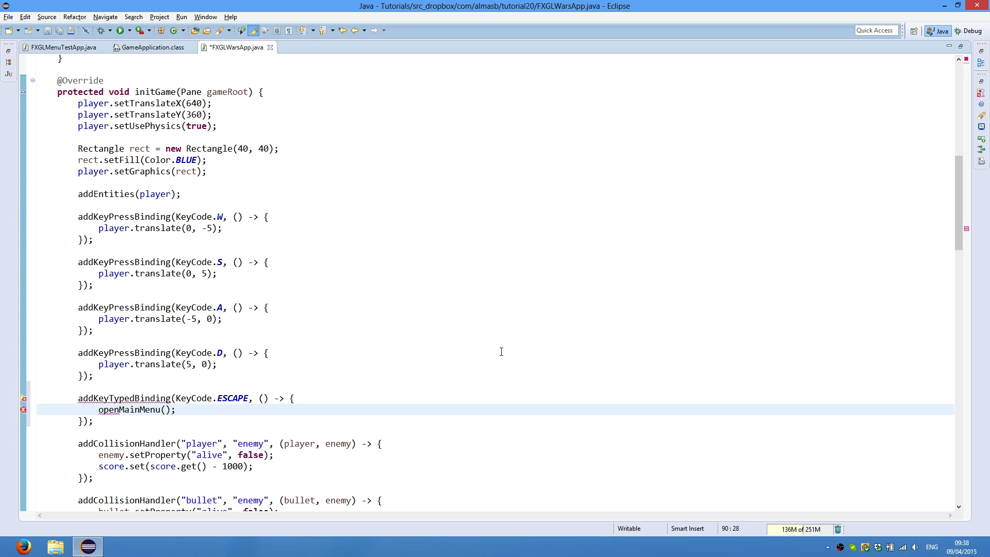
key("BackSpace")
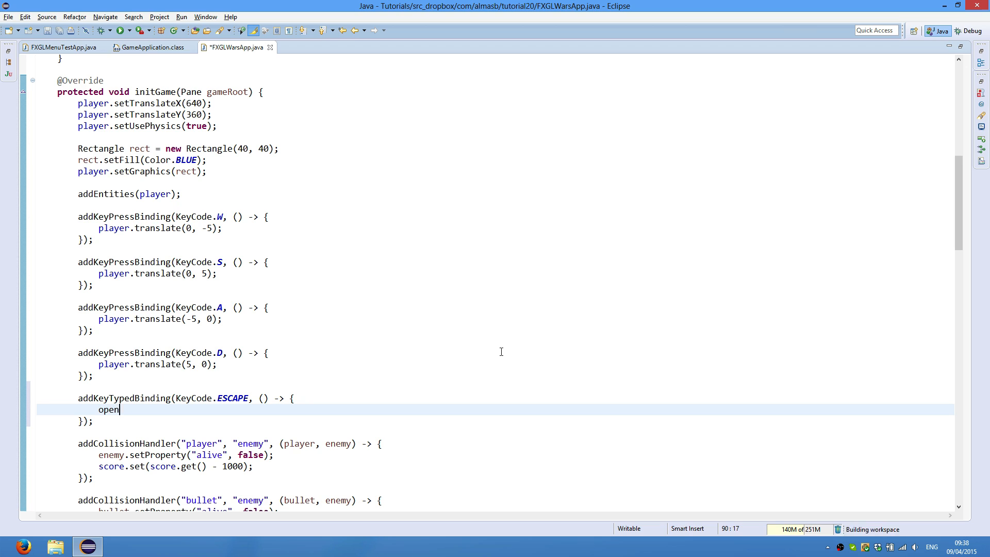
key("BackSpace")
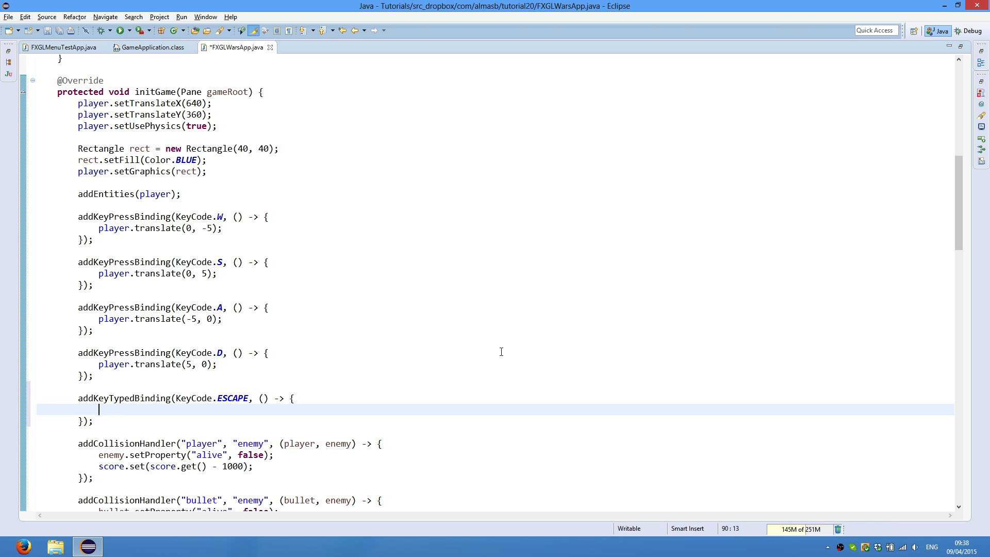
type("this")
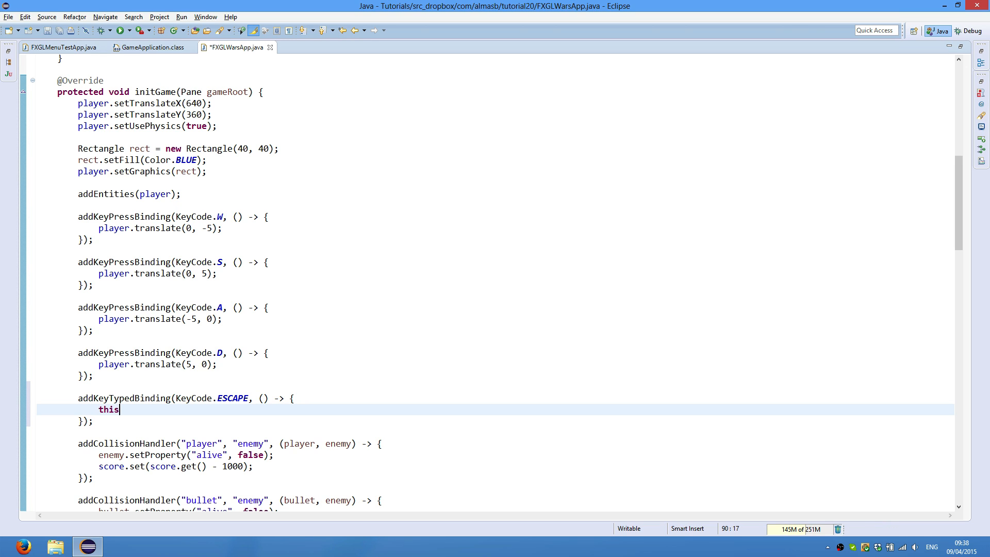
type(".")
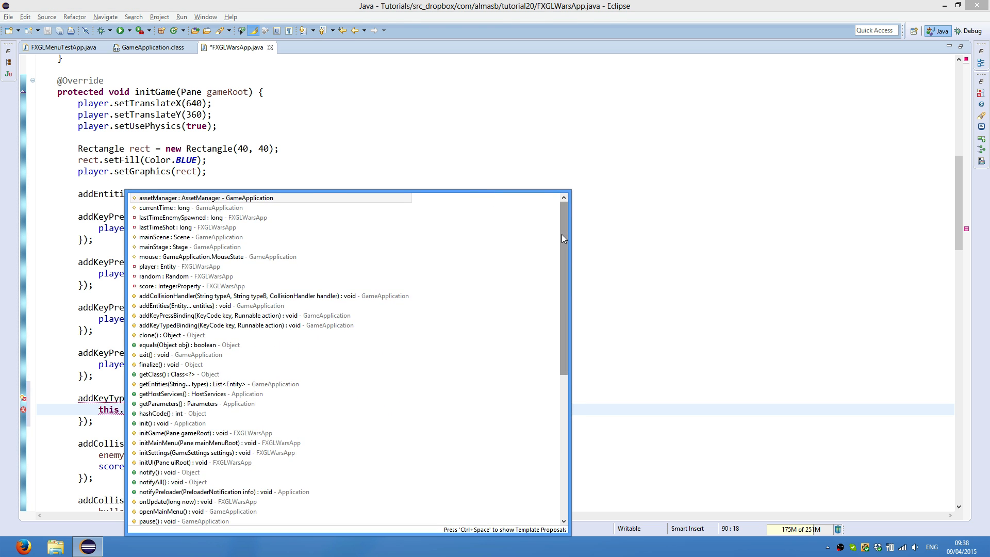
scroll("down", 3)
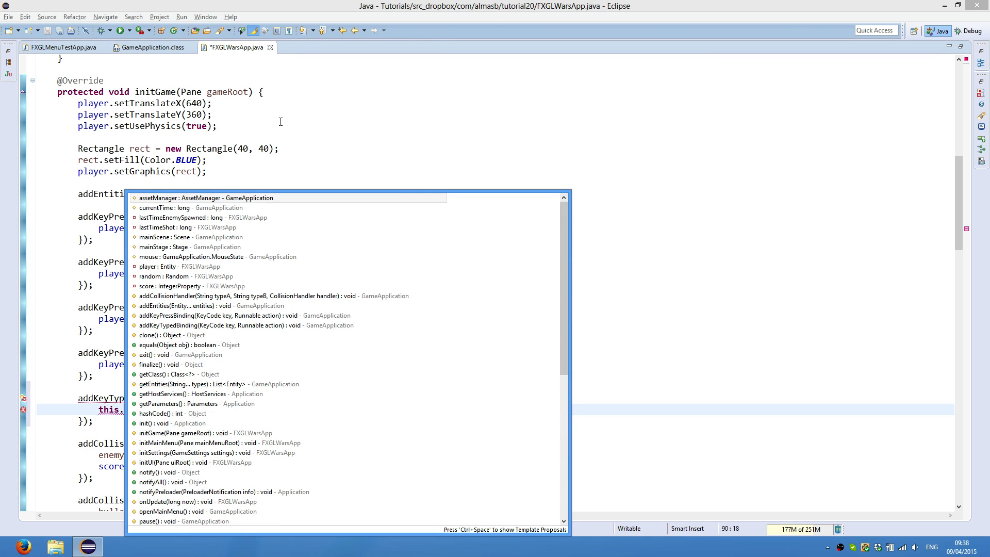
scroll("down", 3)
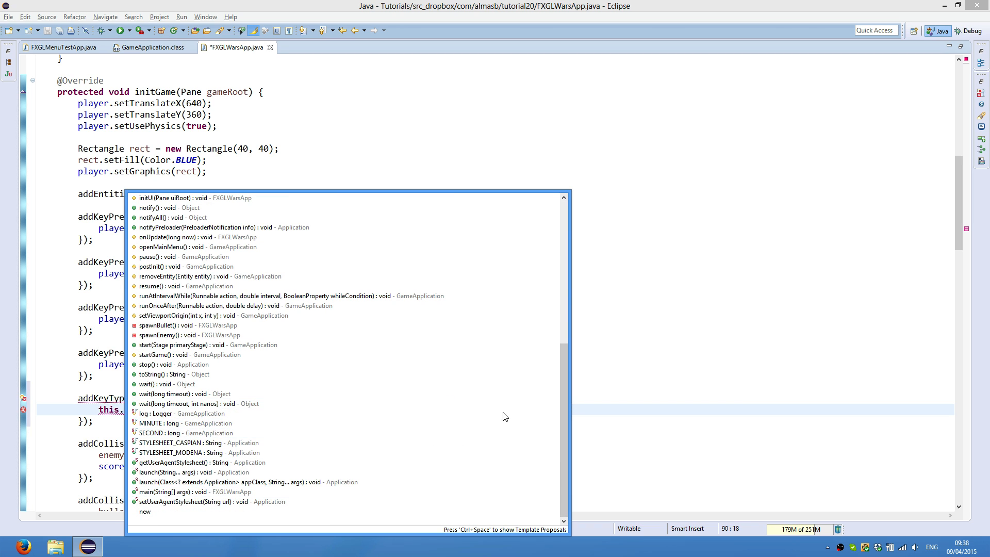
mouse_move(409, 369)
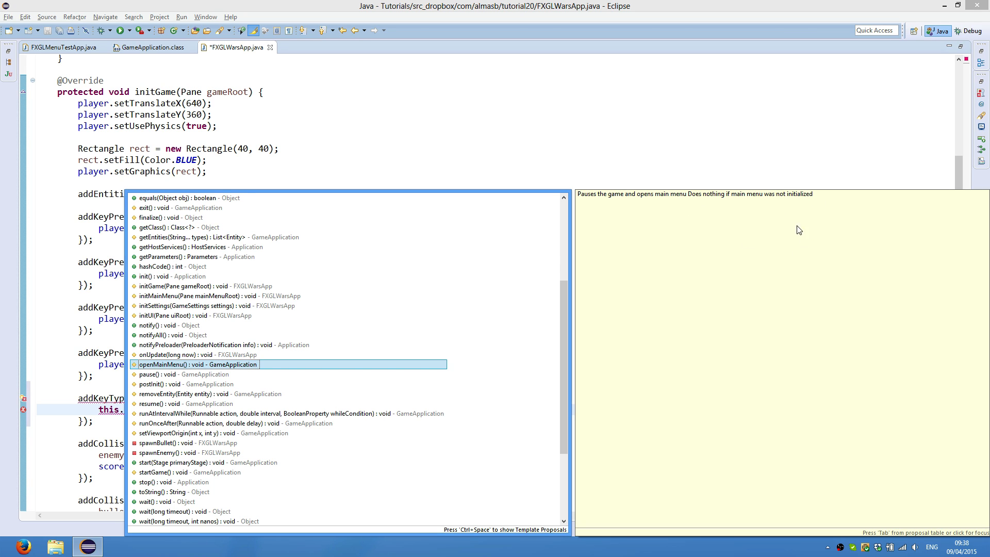
mouse_move(254, 369)
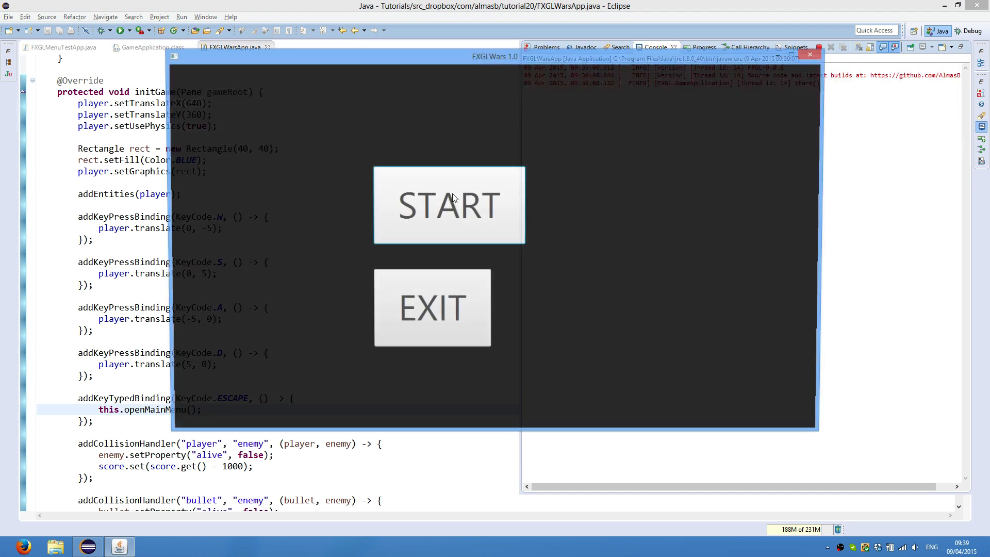
left_click(449, 206)
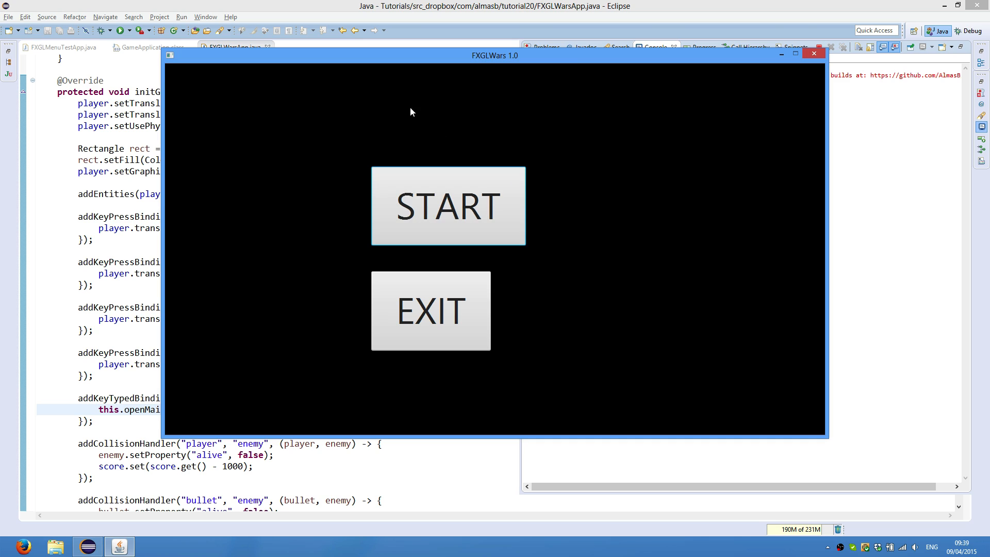
mouse_move(548, 157)
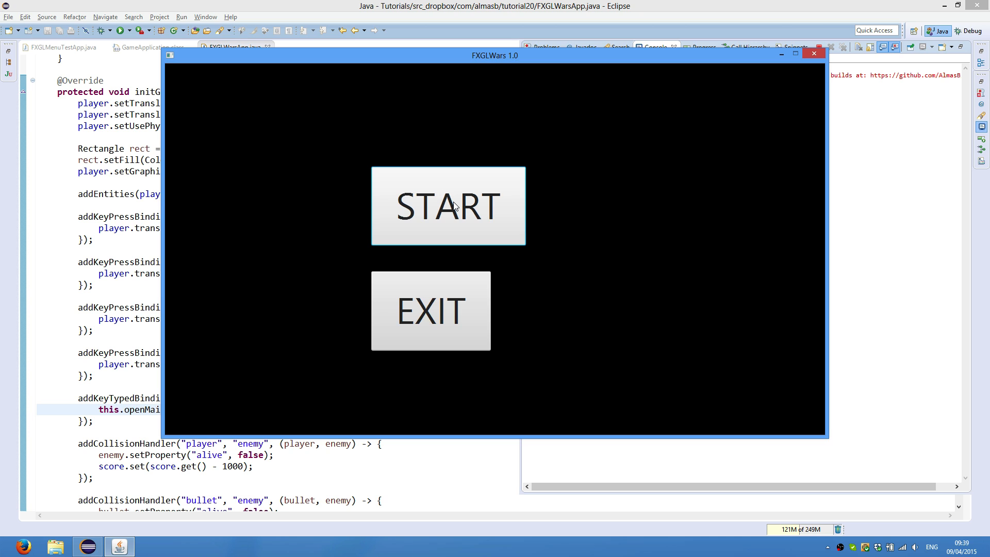
left_click(448, 205)
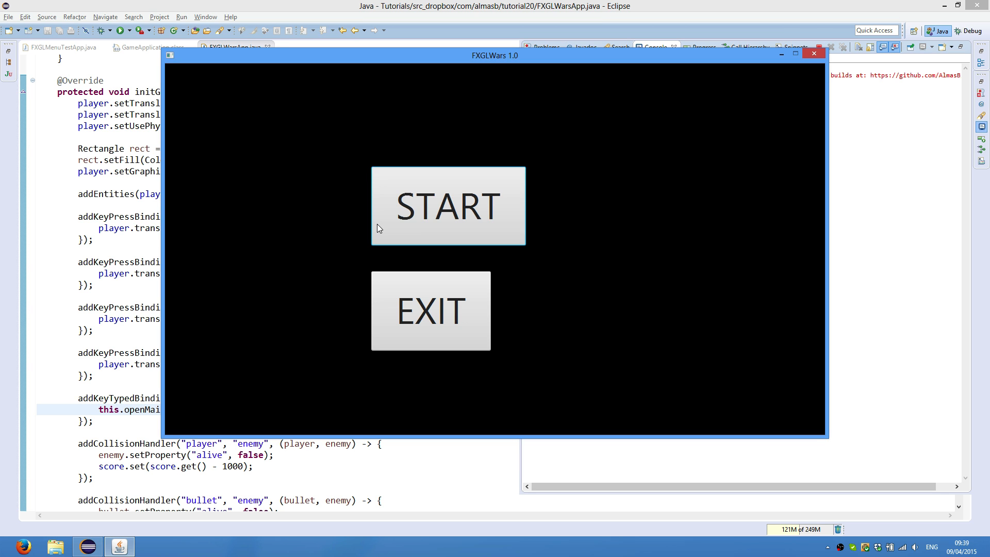
mouse_move(460, 312)
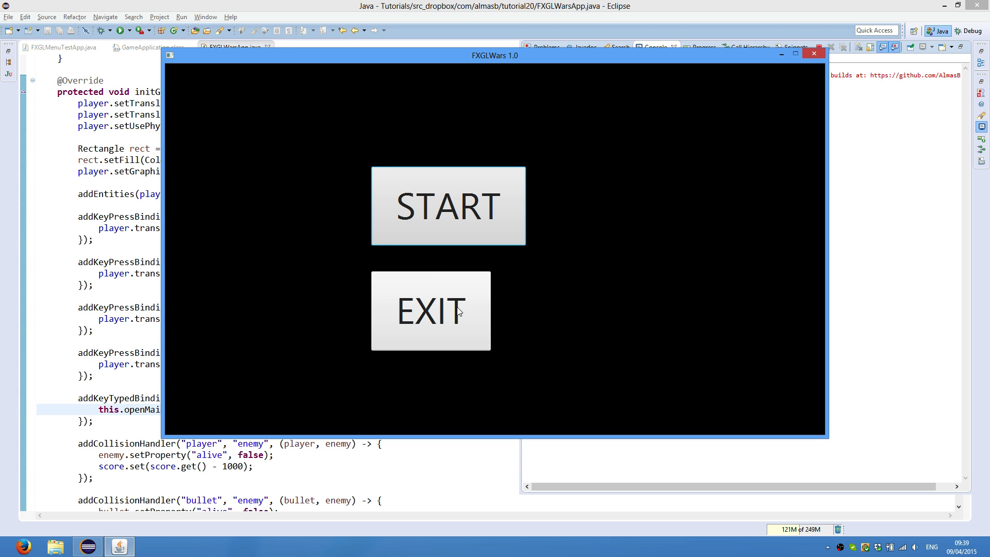